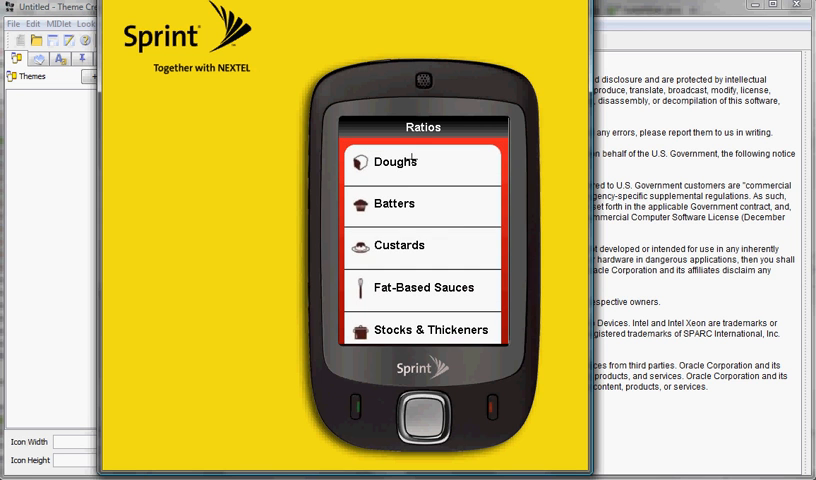
Step: Preview the Ratios demo (Doughs, Bread ratio pie chart), then add a GUI screen Splash with a Form root
click(396, 160)
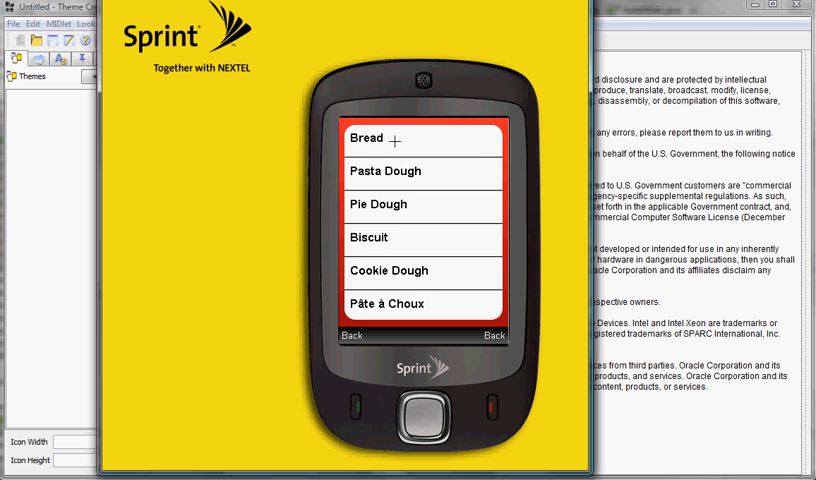
click(368, 140)
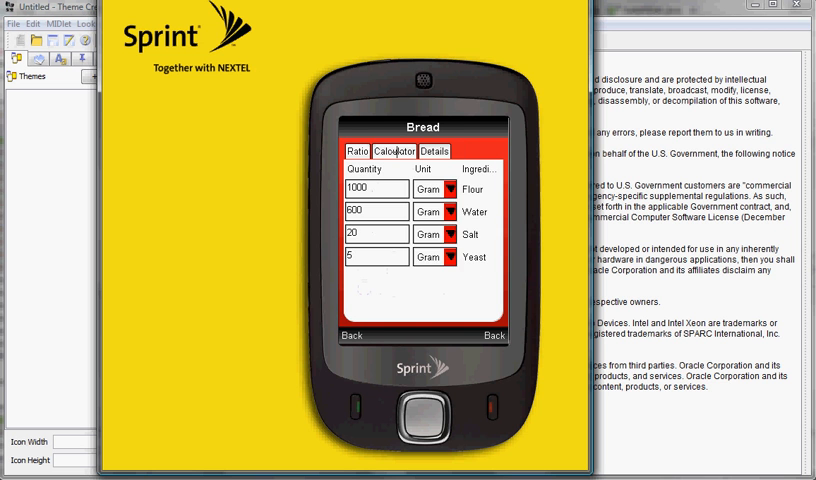
click(398, 152)
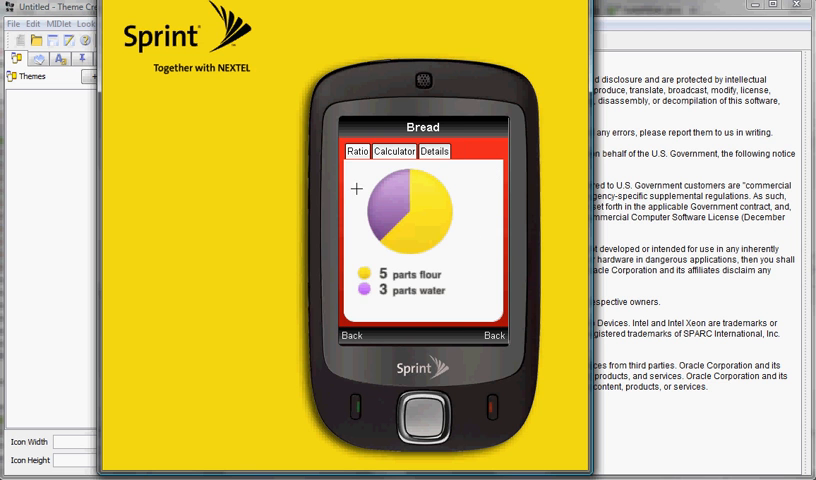
click(354, 336)
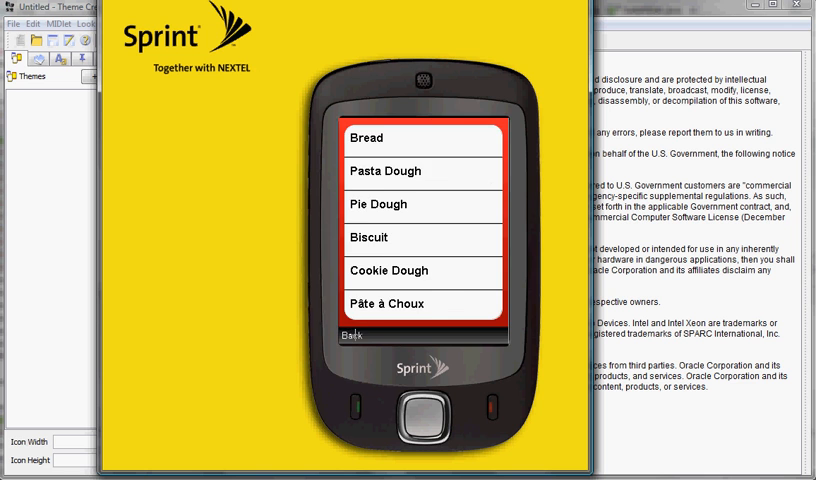
click(352, 334)
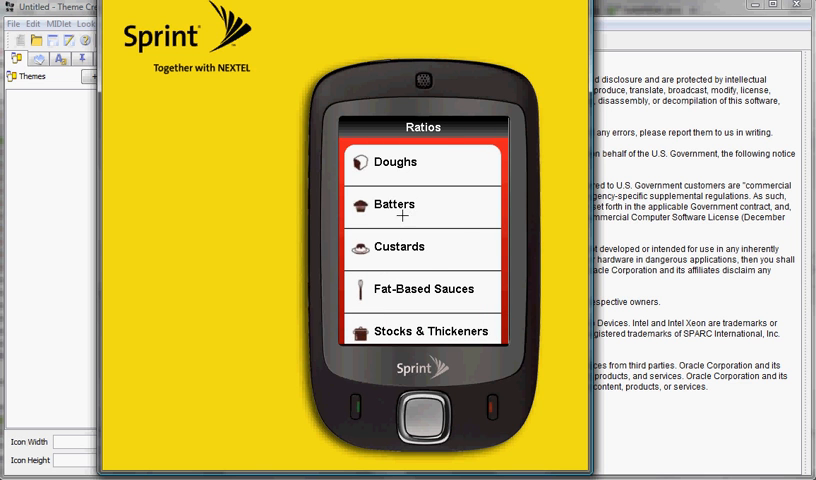
mouse_move(432, 268)
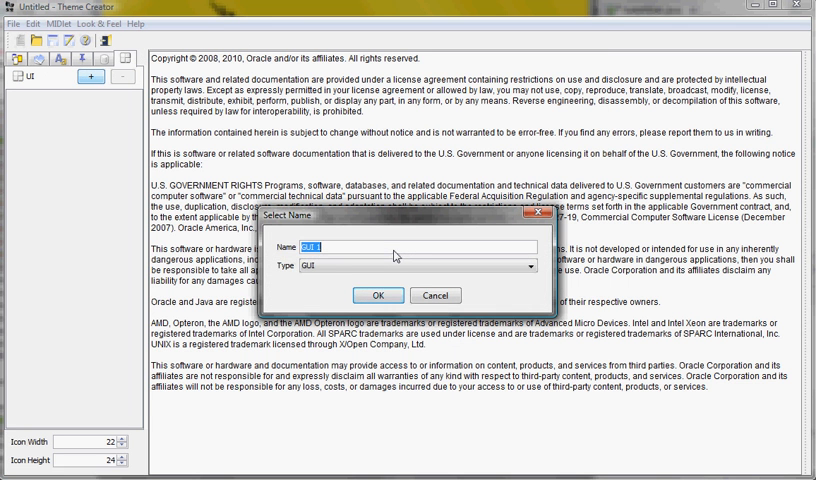
text(Splash)
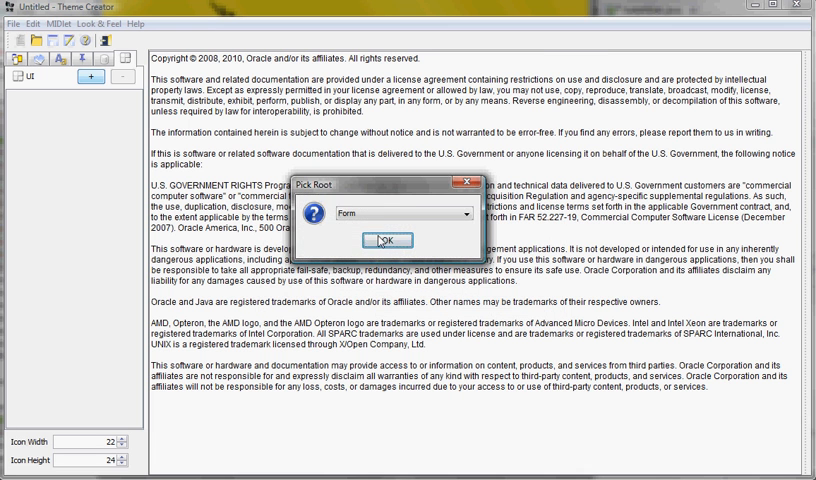
click(386, 240)
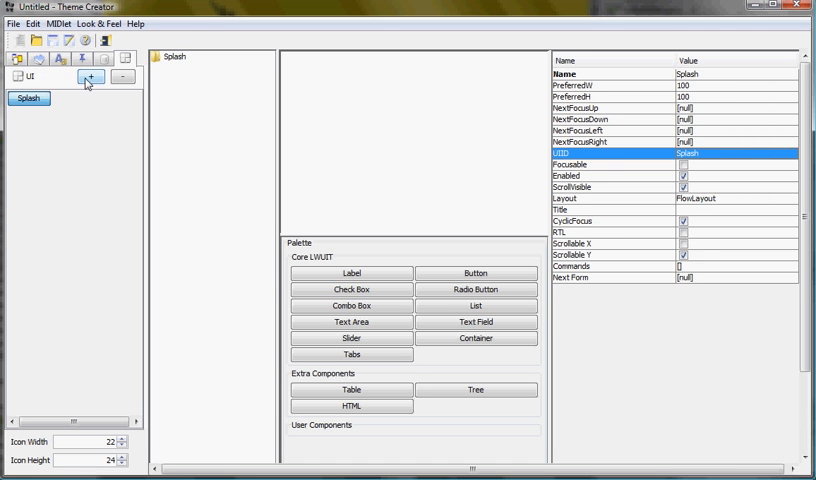
Step: Add a second GUI screen MainUI with a Form root and set Splash's Next Form to MainUI
click(90, 76)
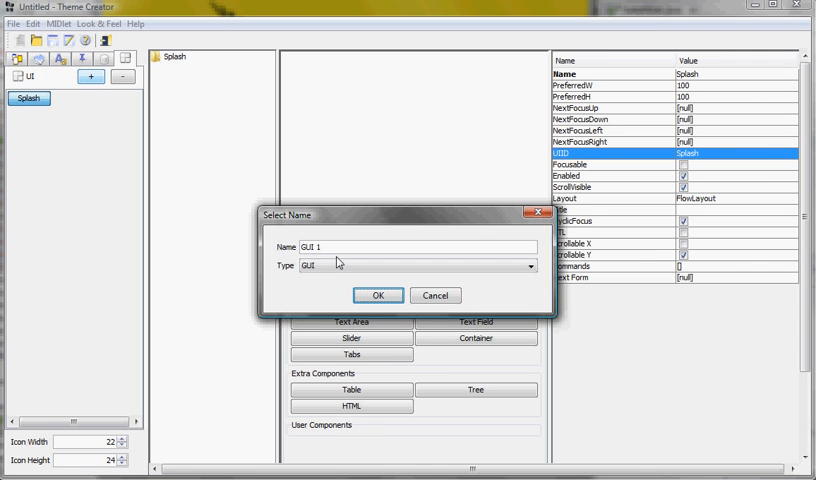
text(MainUI)
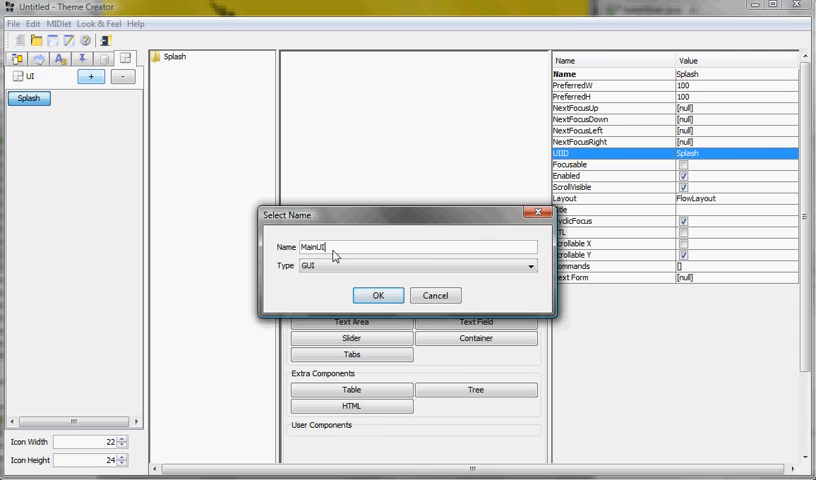
click(378, 296)
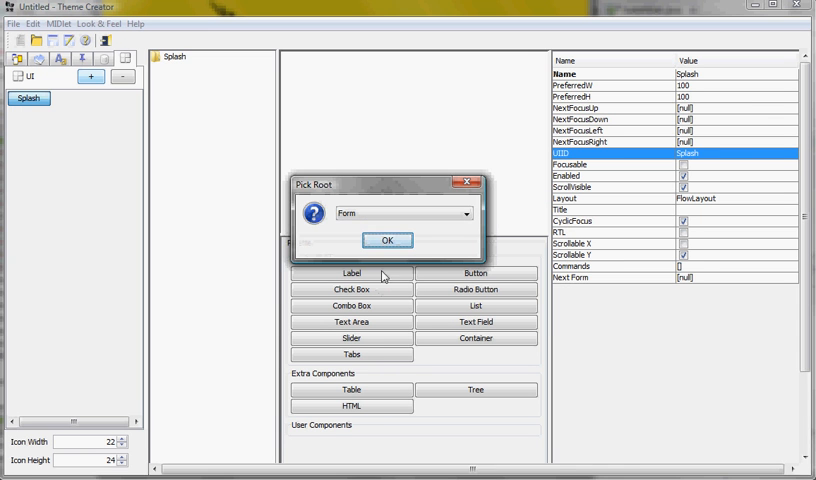
click(388, 240)
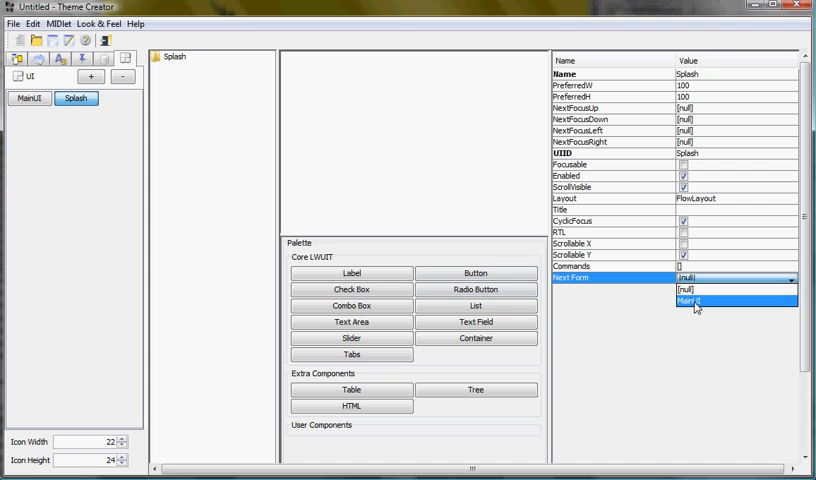
click(696, 304)
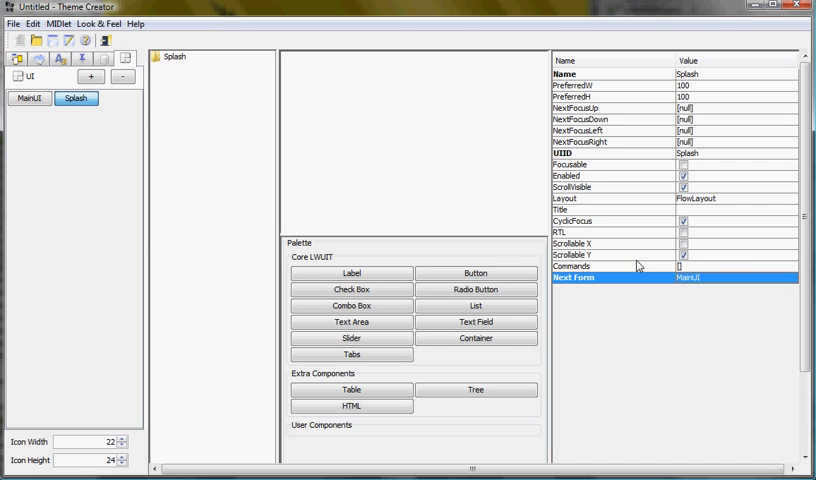
mouse_move(500, 252)
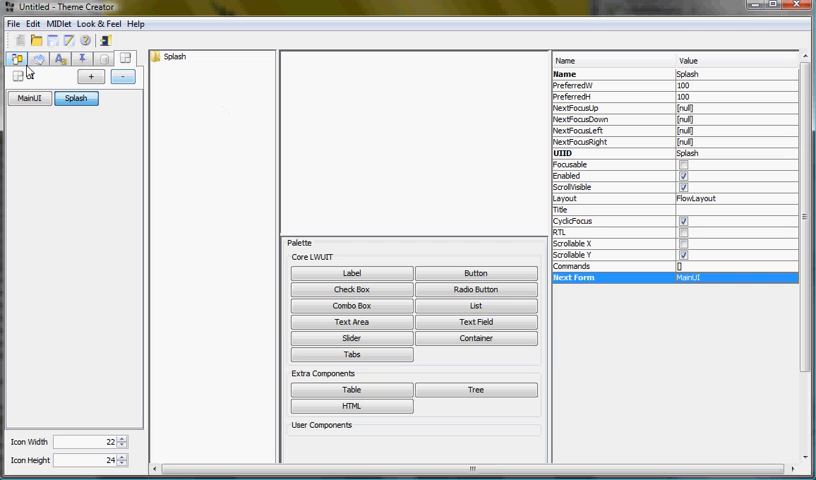
click(92, 76)
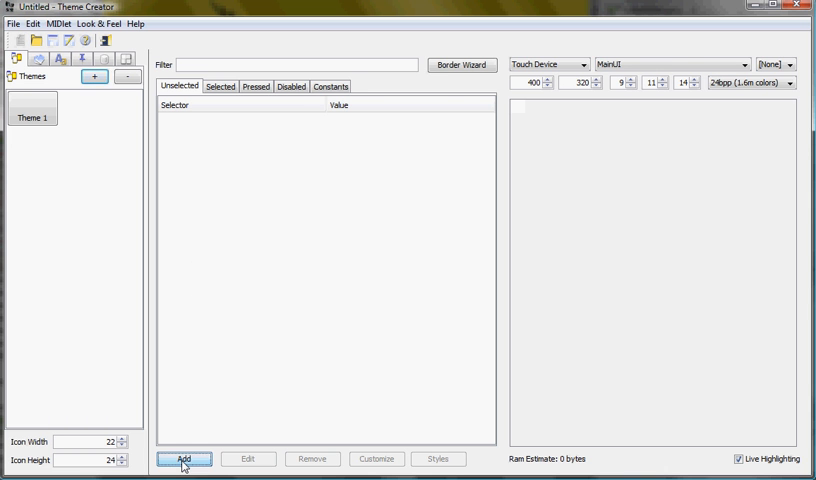
Step: Via Edit > Add Images, select all image files in the ratios_demo folder and import them
click(184, 460)
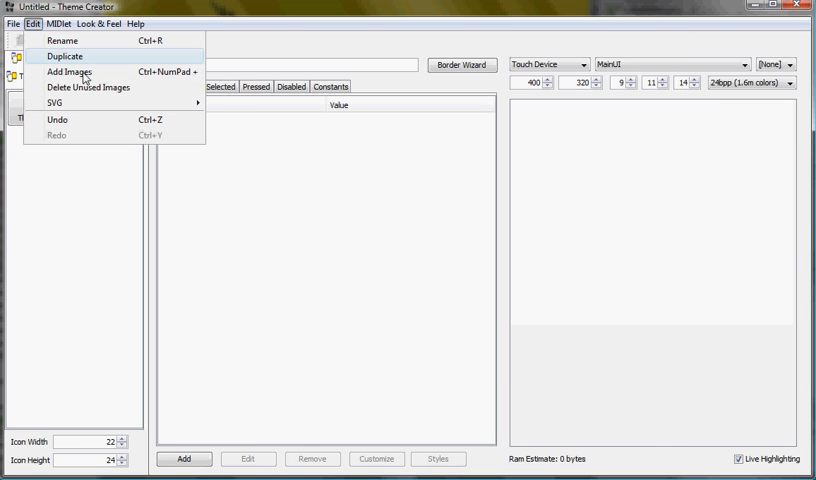
click(72, 72)
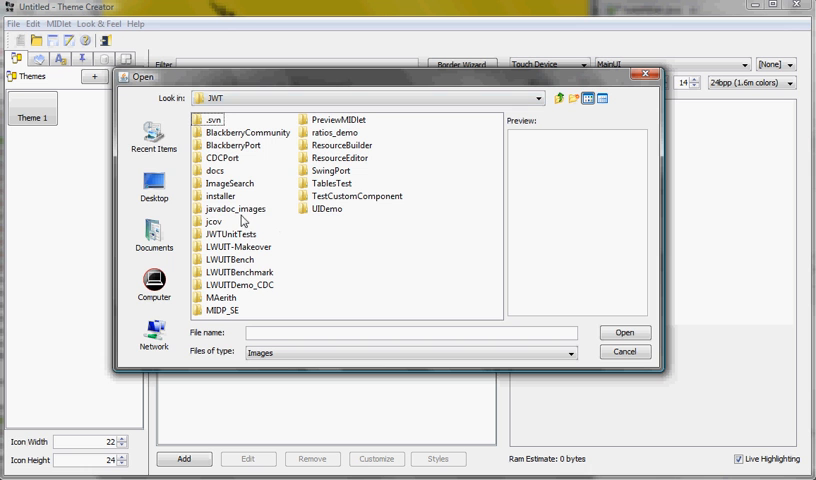
click(330, 132)
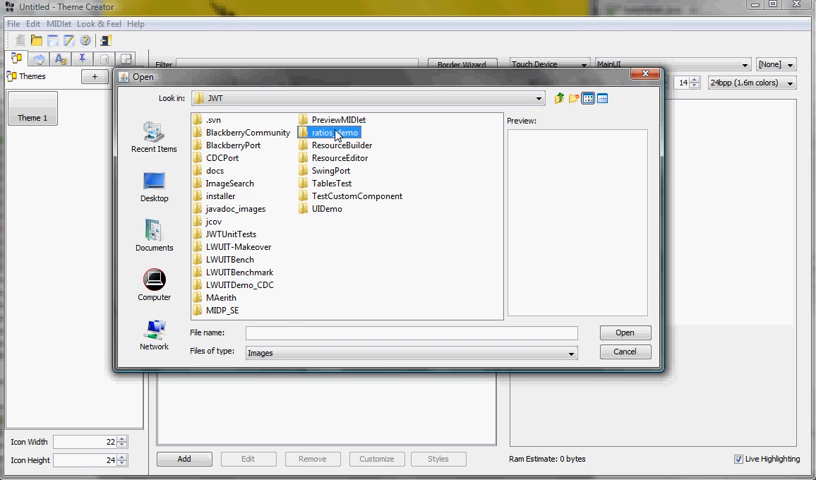
double_click(332, 132)
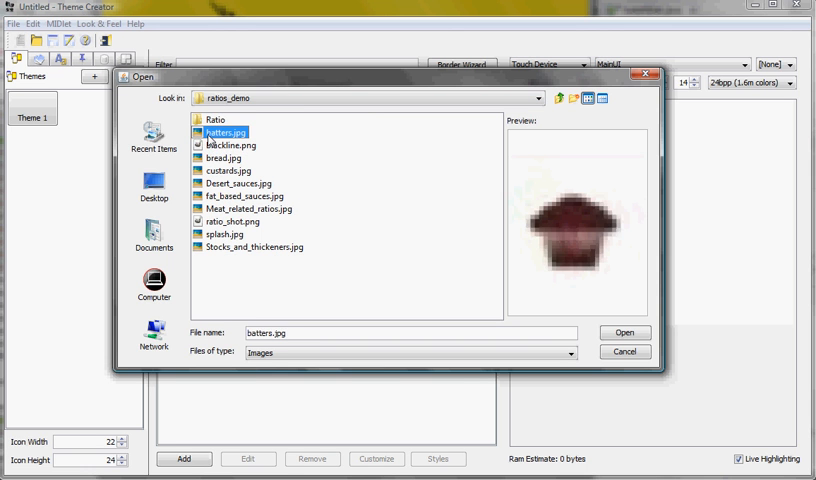
click(224, 156)
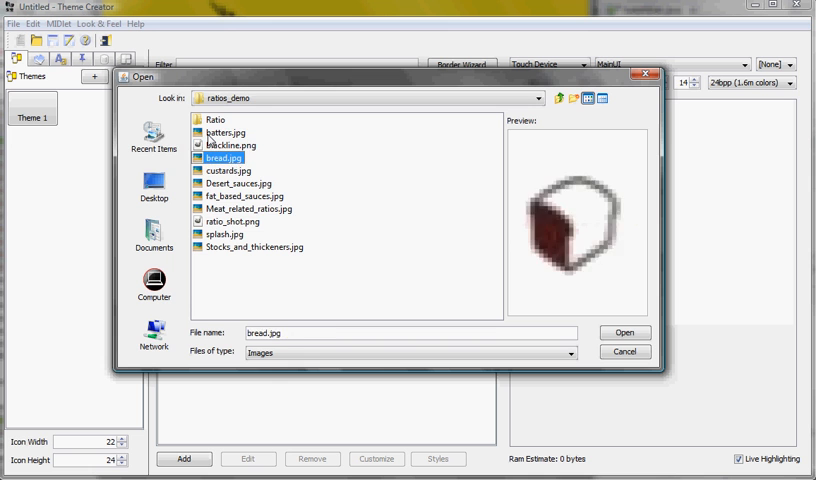
click(234, 220)
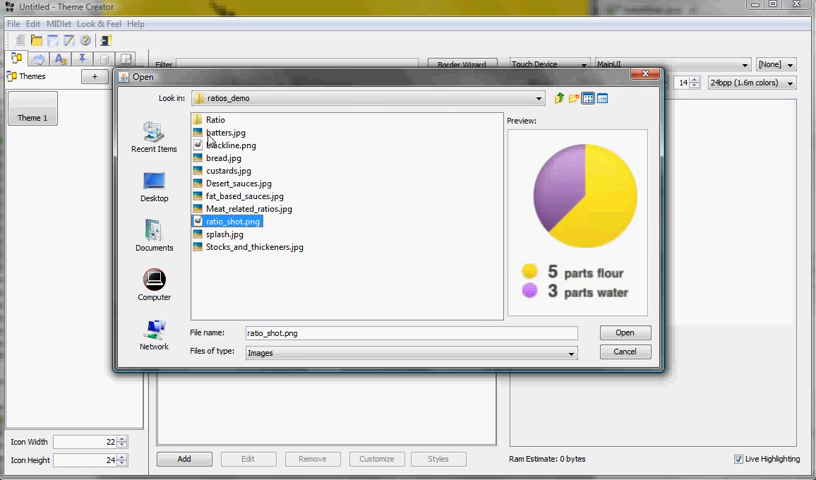
click(212, 234)
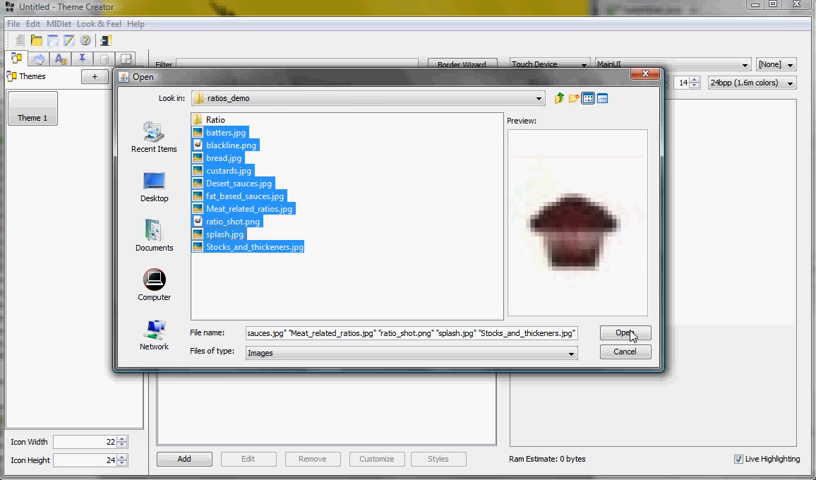
click(624, 332)
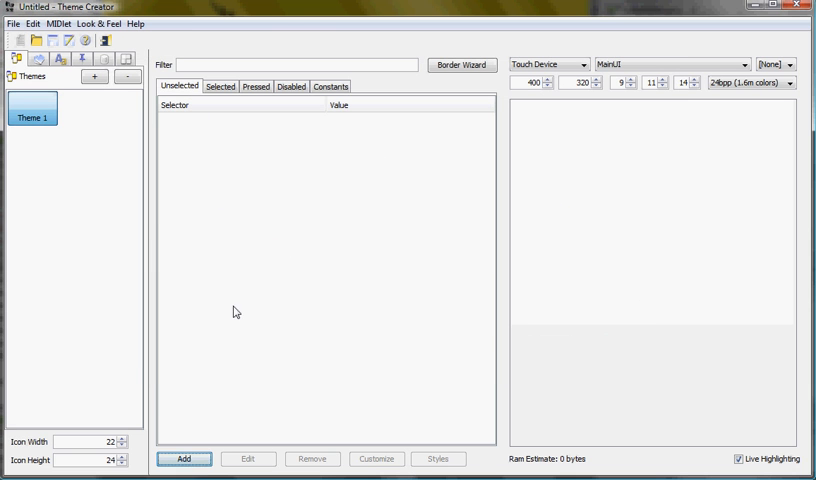
Step: Add a Splash bgImage style using splash.jpg and show the Splash form in the preview
click(184, 460)
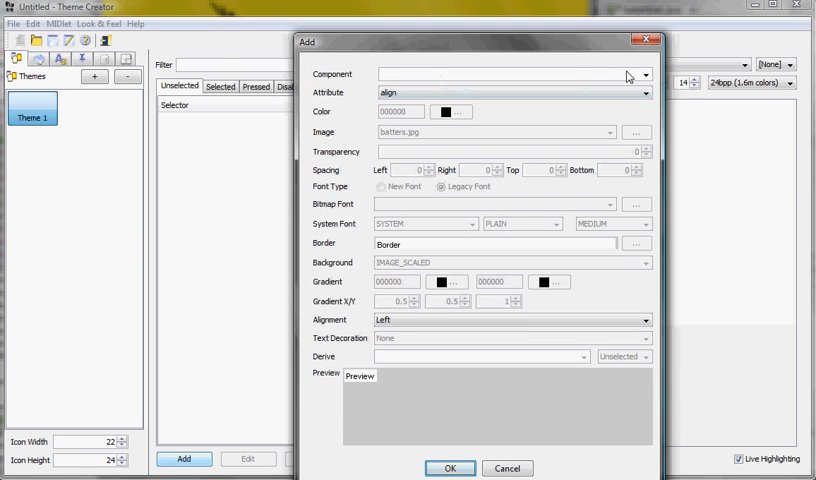
text(S)
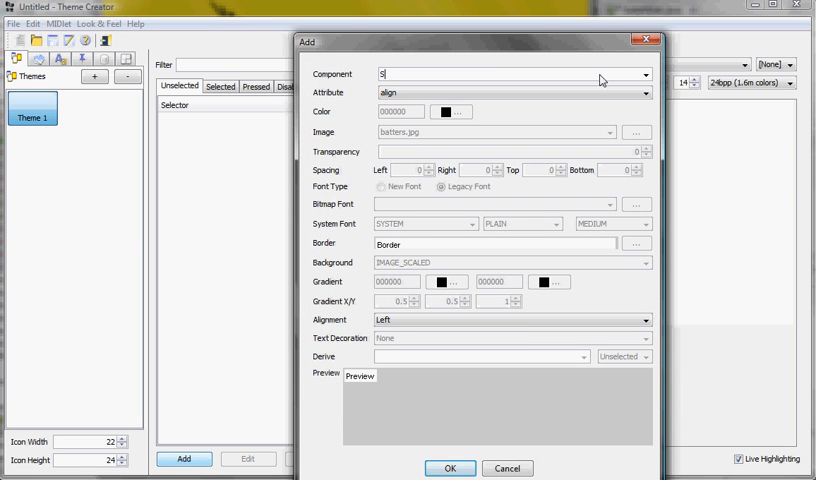
text(plash)
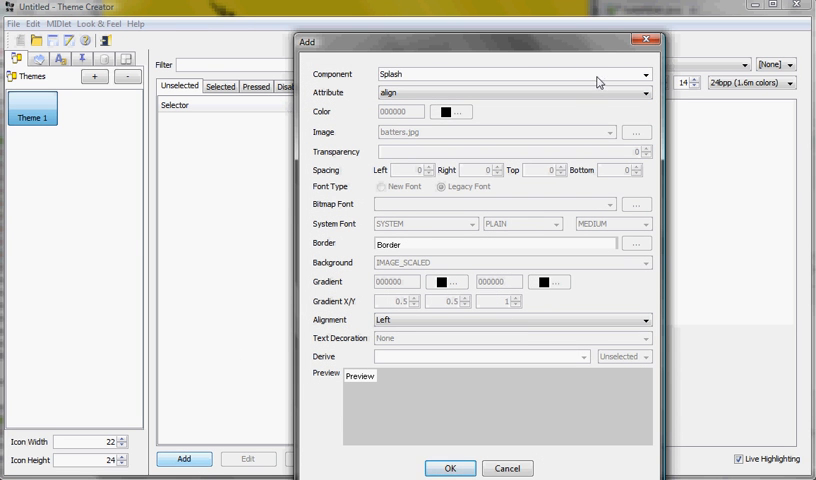
click(644, 92)
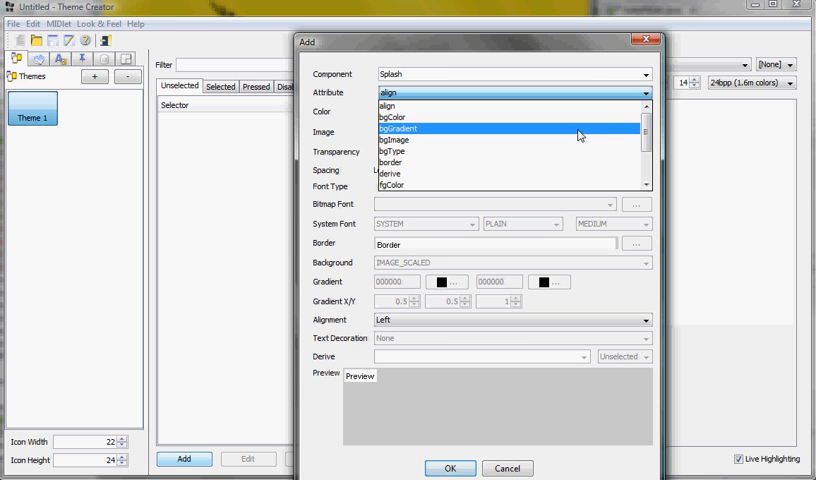
click(394, 140)
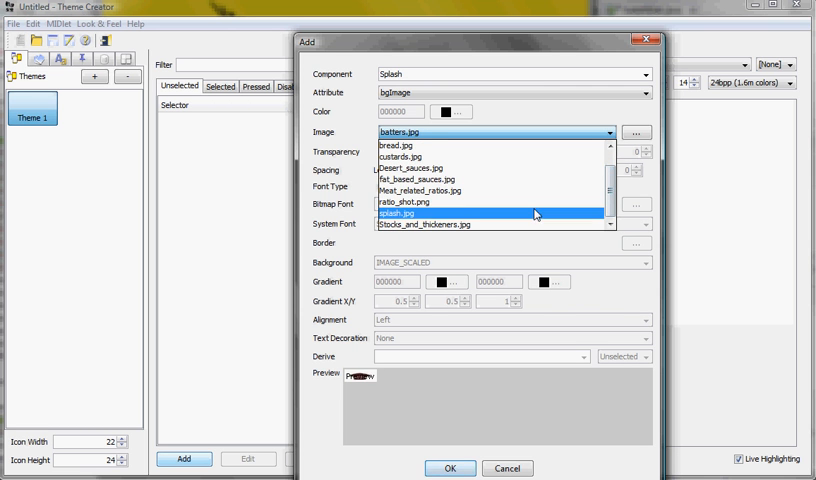
click(450, 468)
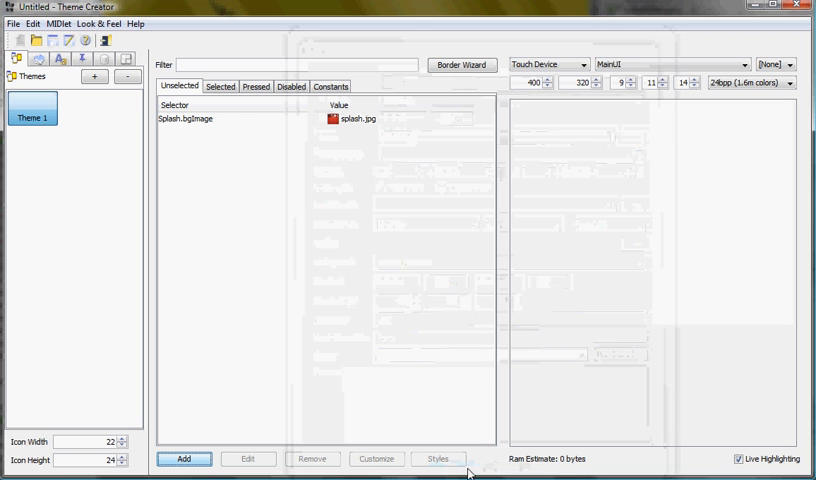
click(250, 120)
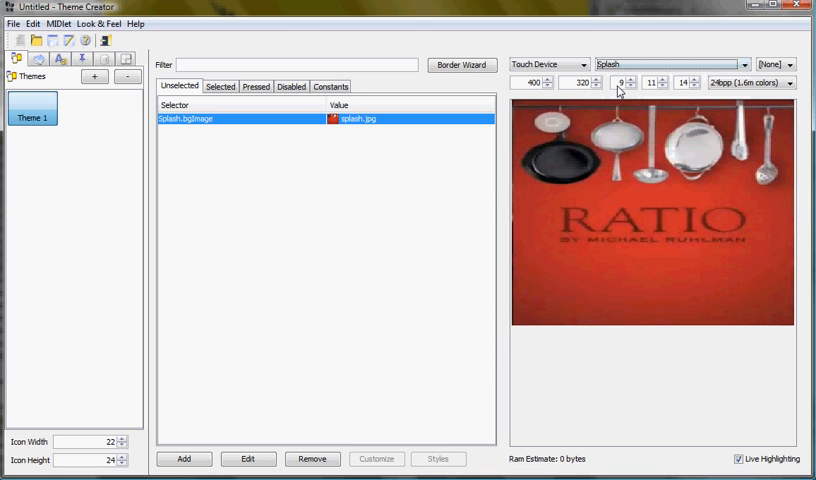
mouse_move(668, 256)
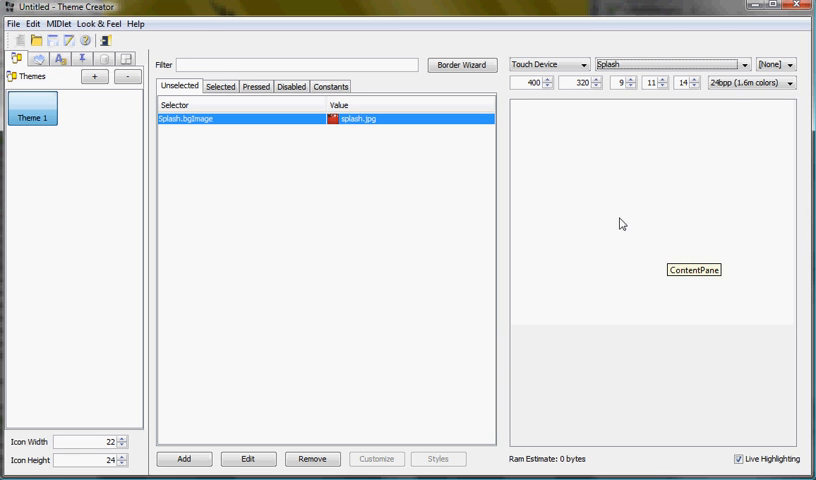
click(220, 86)
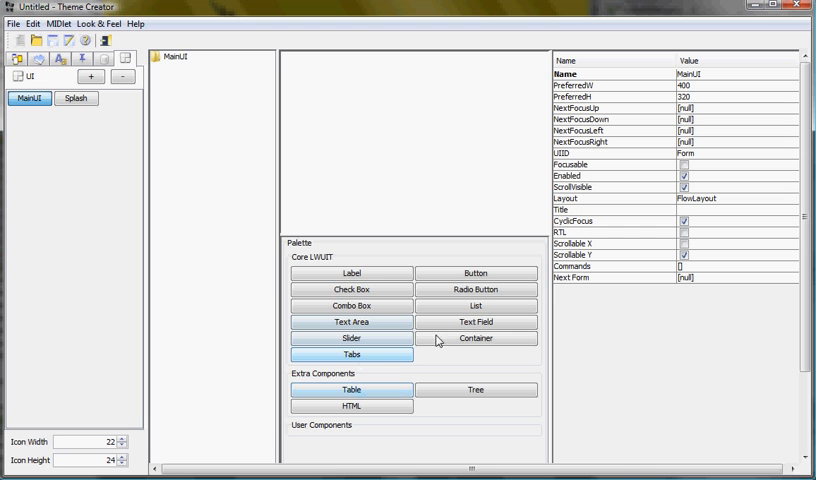
Step: Add a Container to the form with a Button inside it and review Container1's layout settings
click(476, 338)
text(Ratios)
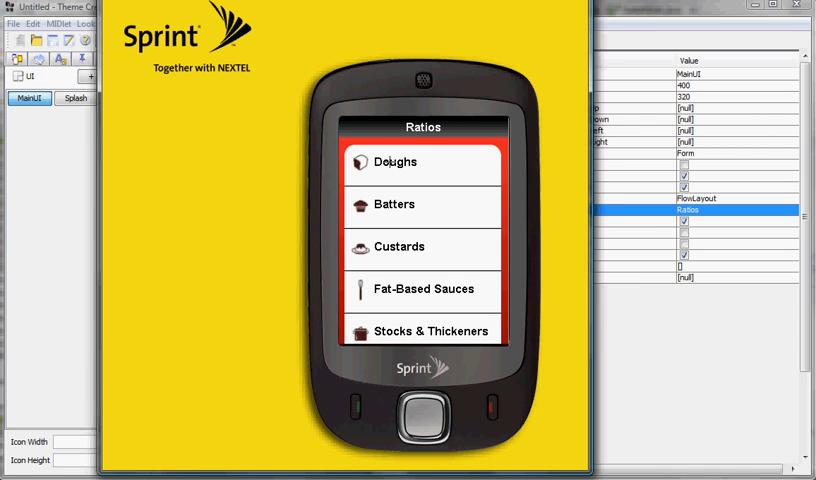
mouse_move(392, 160)
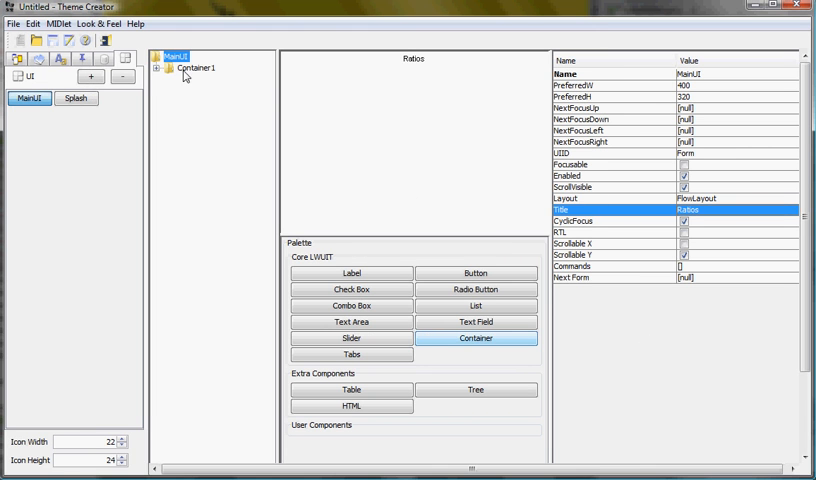
click(196, 68)
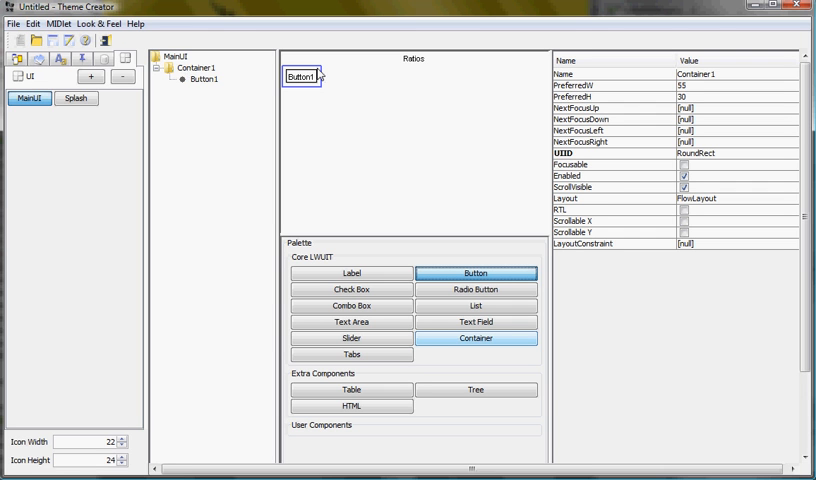
click(196, 68)
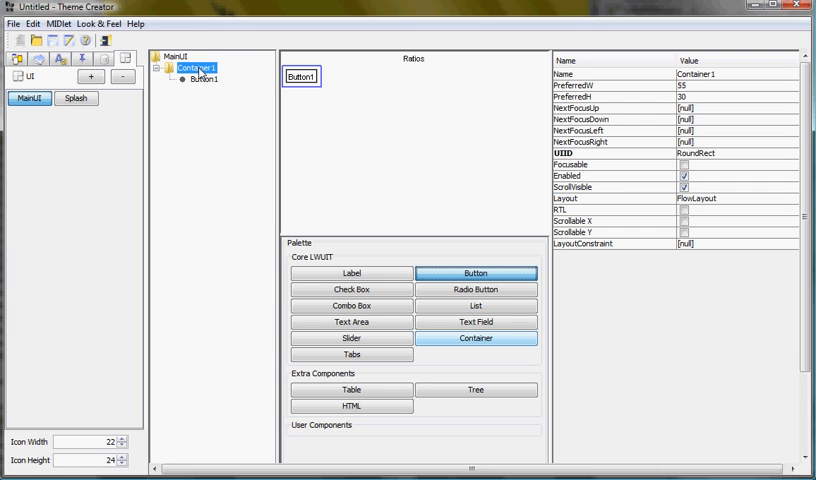
click(172, 56)
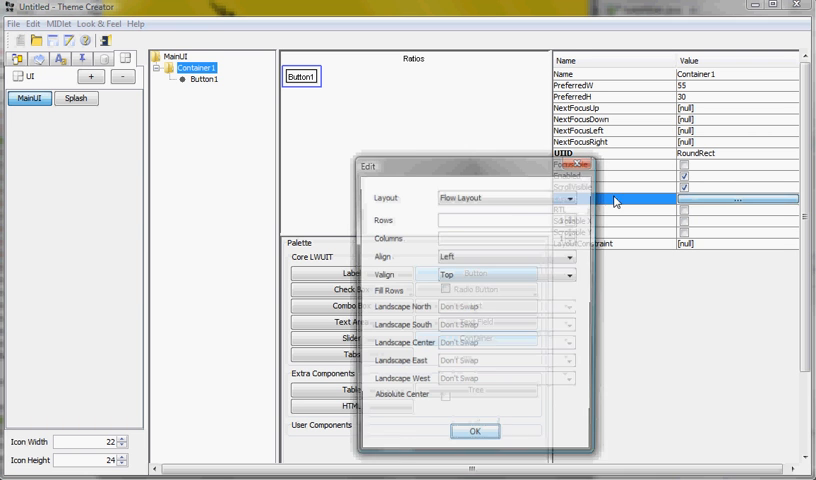
click(570, 196)
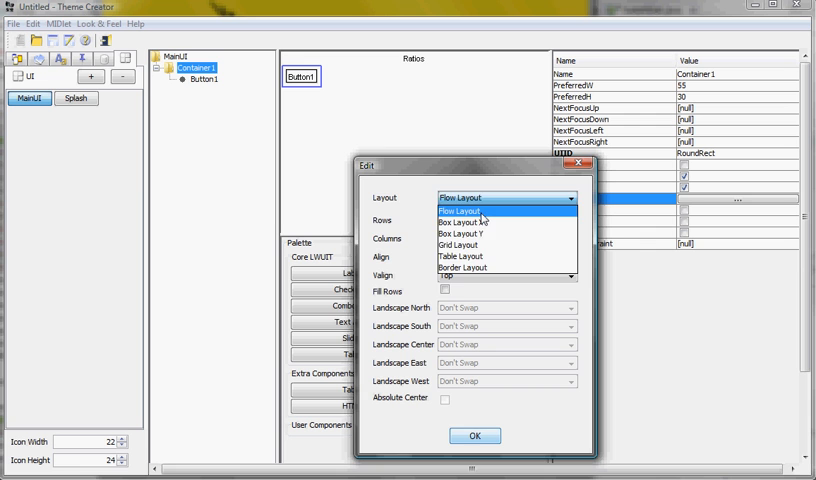
click(476, 436)
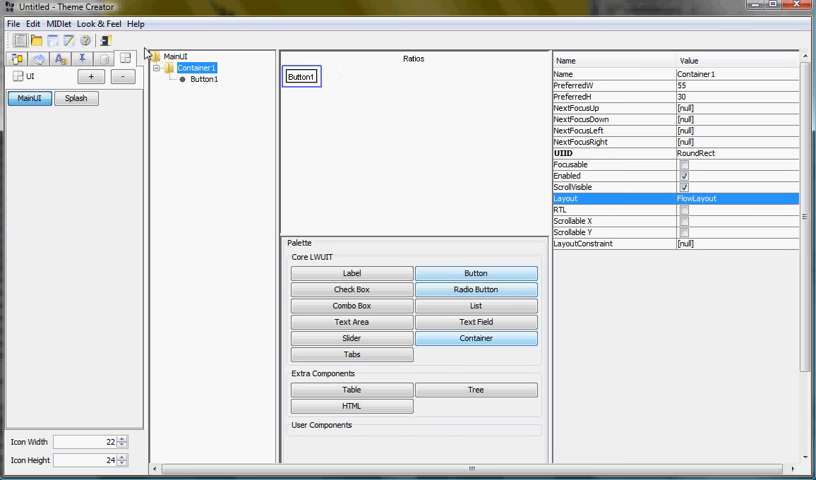
Step: Set the form layout, place the container at Center and give it Box Layout Y
click(180, 54)
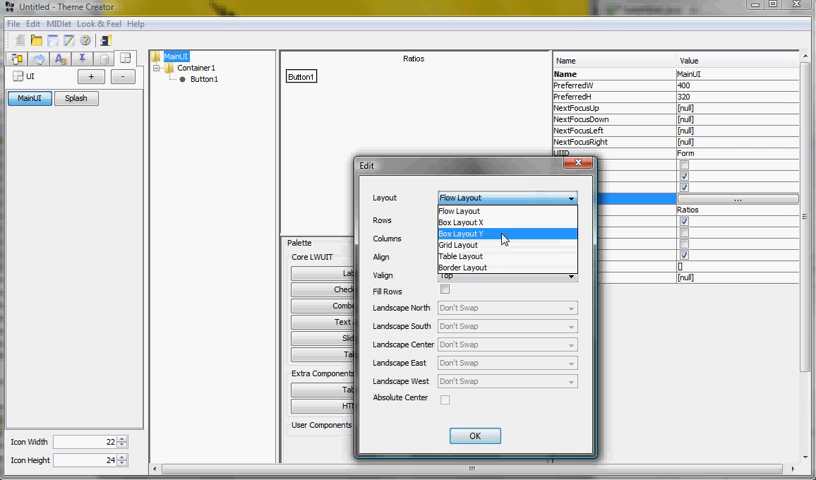
click(464, 268)
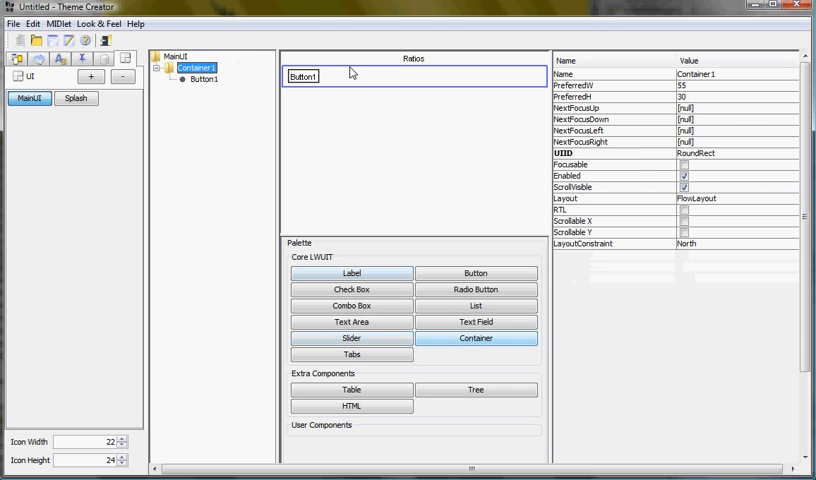
click(790, 244)
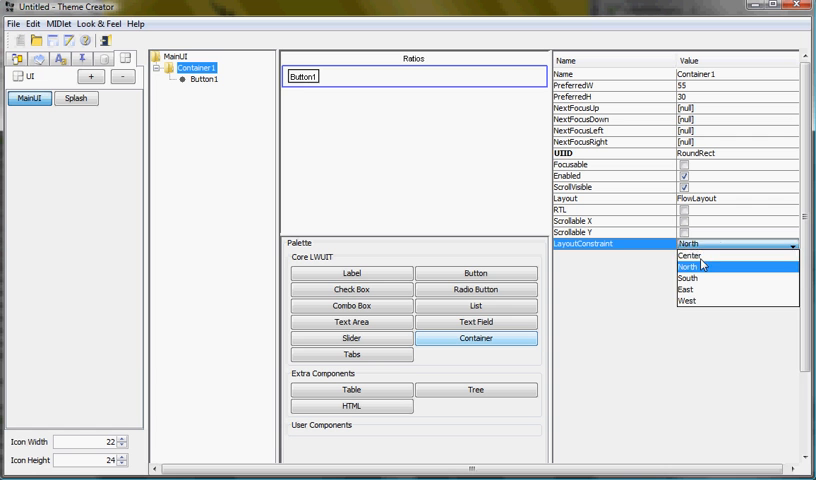
click(690, 256)
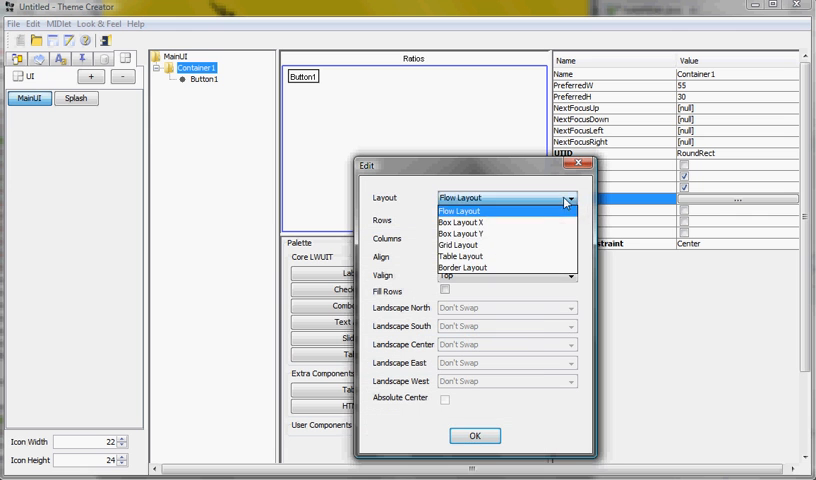
click(460, 232)
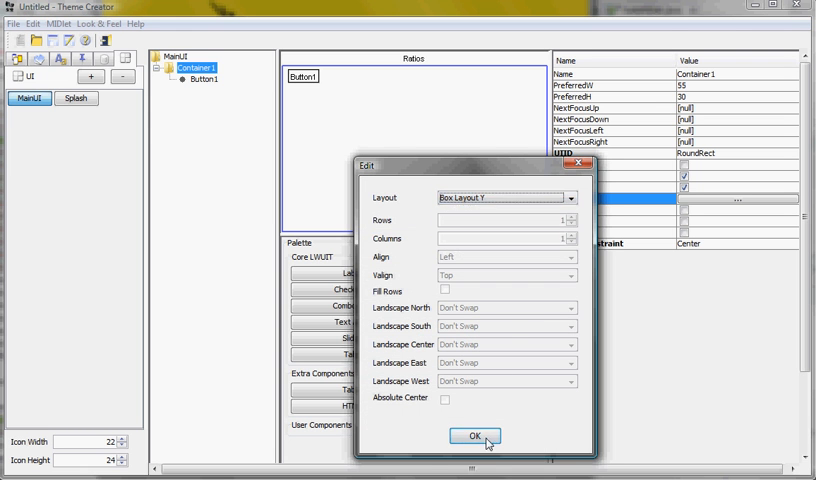
click(474, 436)
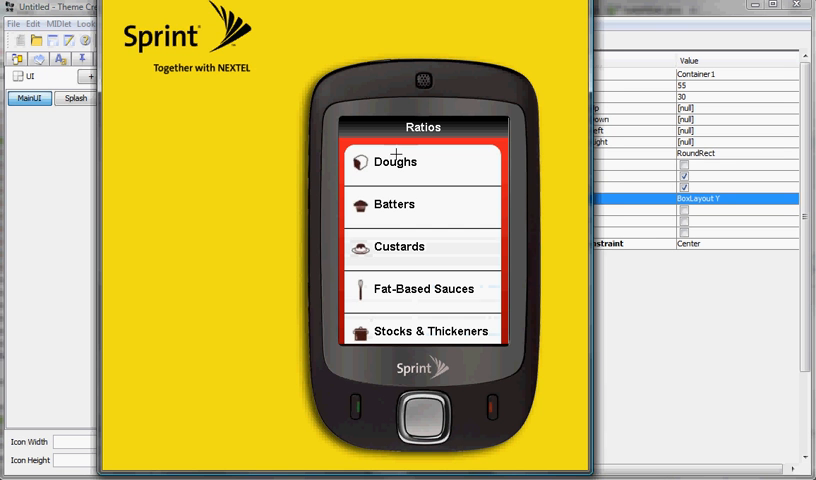
mouse_move(344, 188)
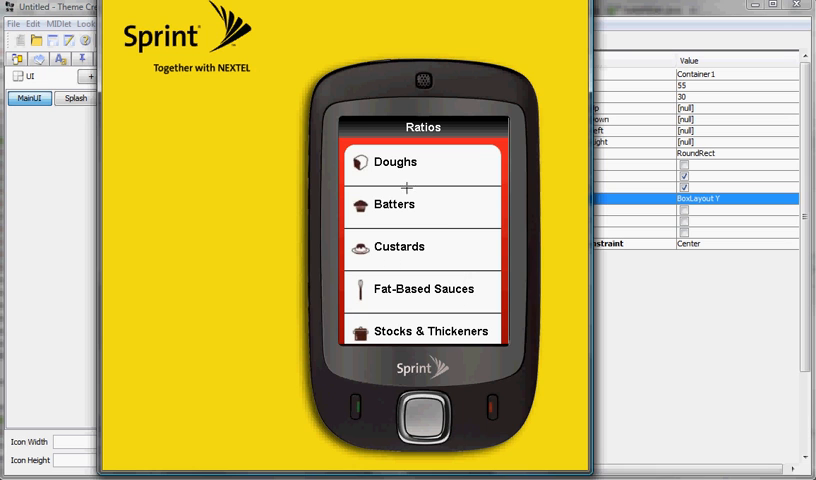
mouse_move(376, 306)
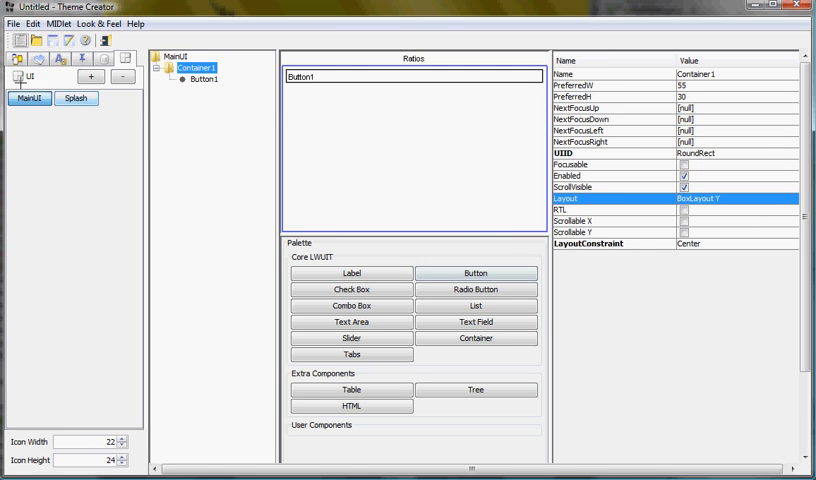
Step: Add a Form bgType style set to GRADIENT_LINEAR_VERTICAL
click(204, 80)
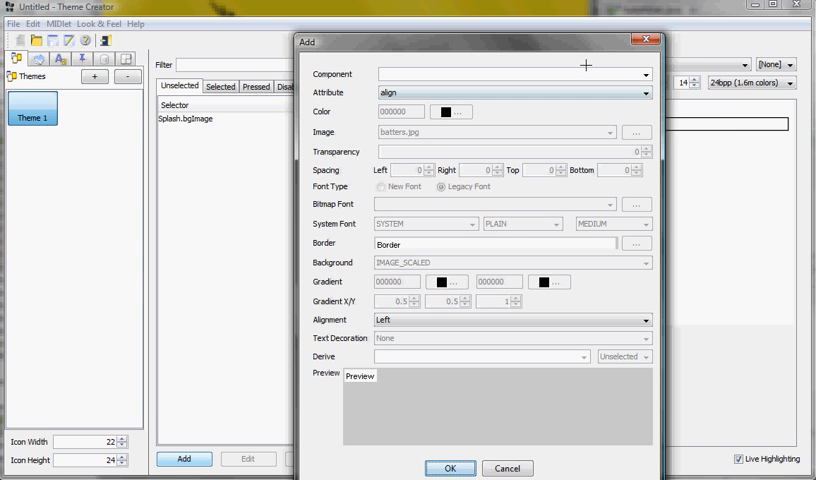
text(Form)
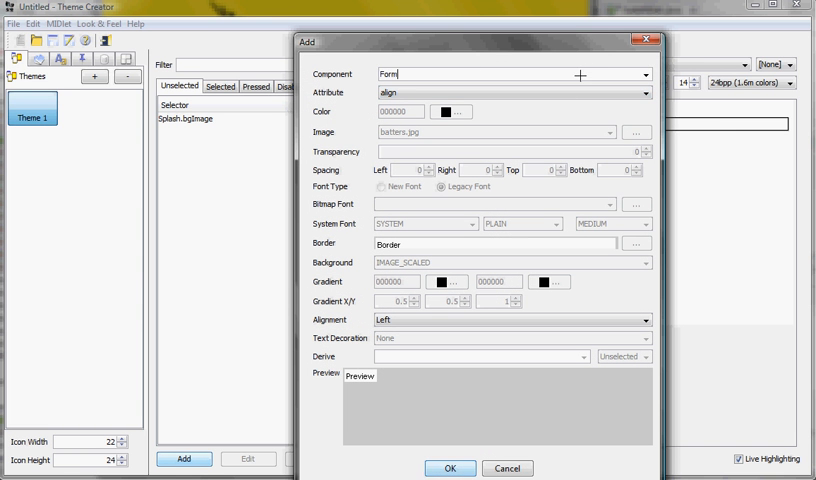
drag(308, 40, 172, 20)
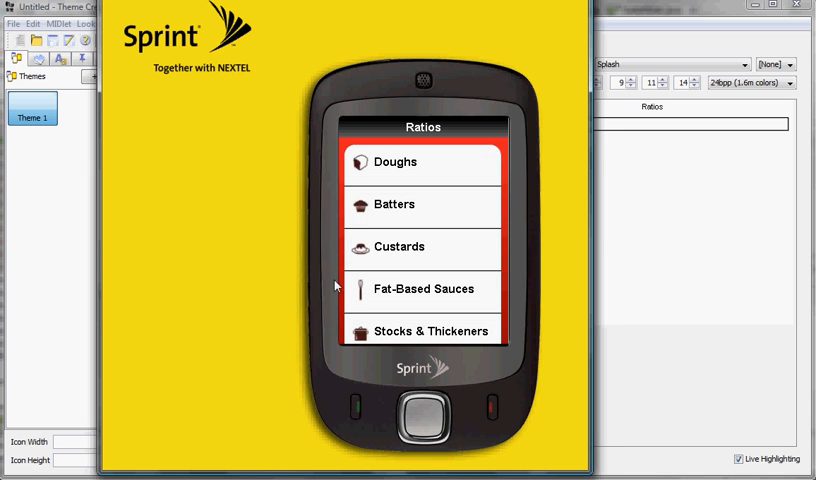
mouse_move(252, 264)
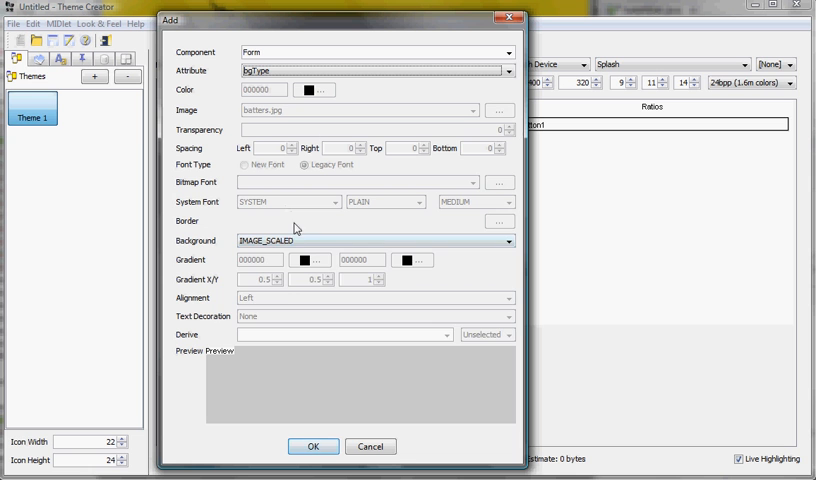
click(508, 240)
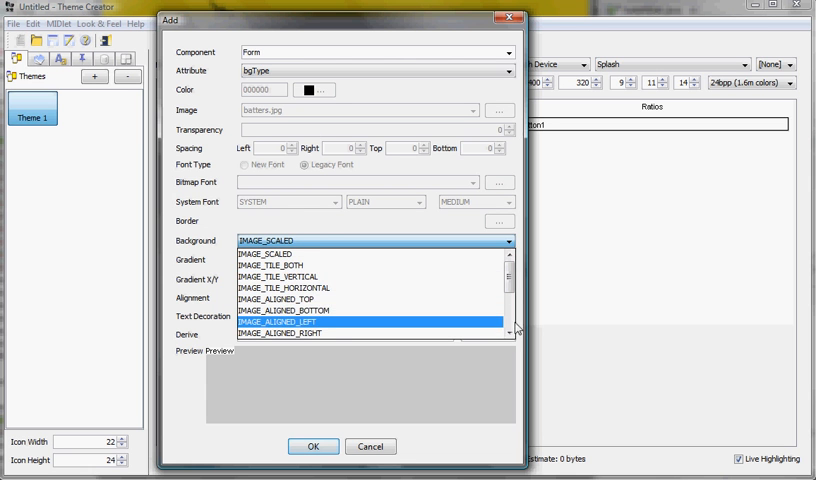
scroll(down, 3)
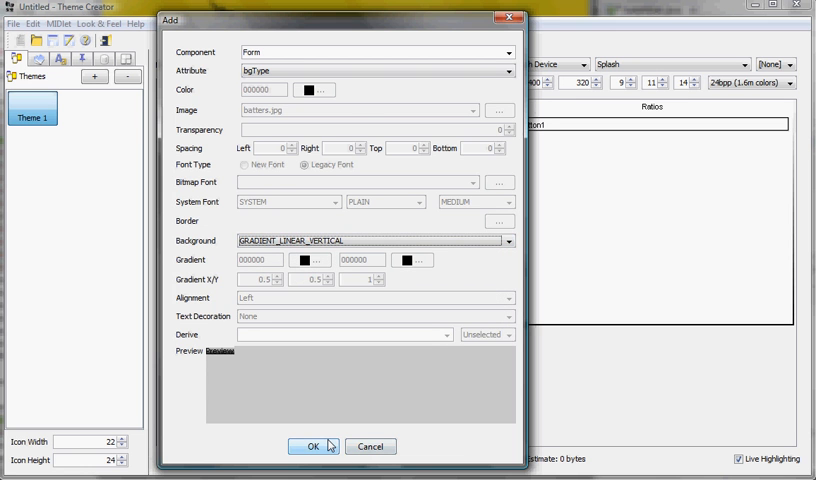
click(312, 446)
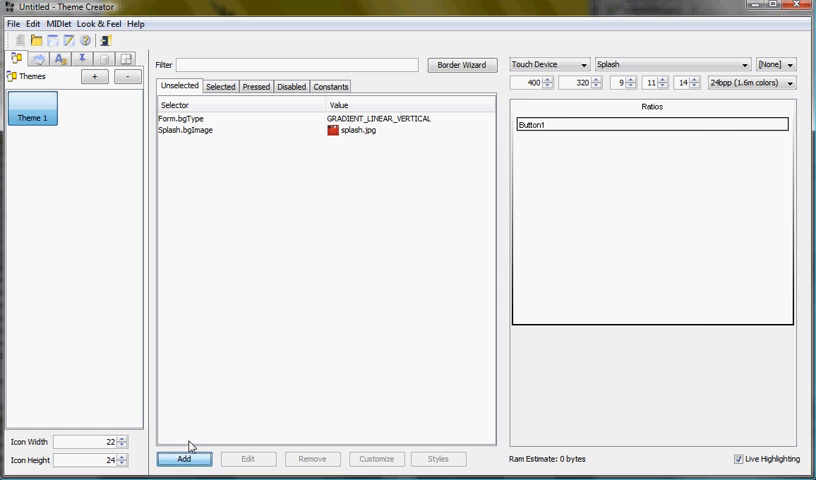
Step: Add a RoundRect margin style, then a Form bgGradient running from ff0000 to 000000
click(184, 458)
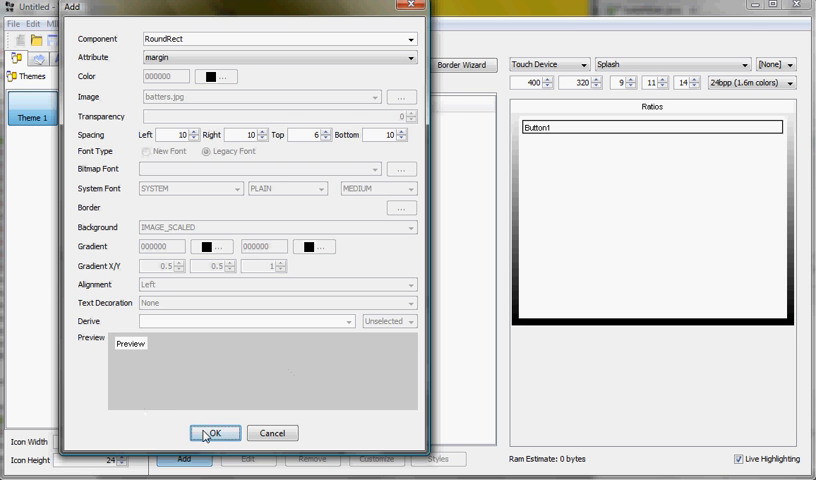
click(212, 432)
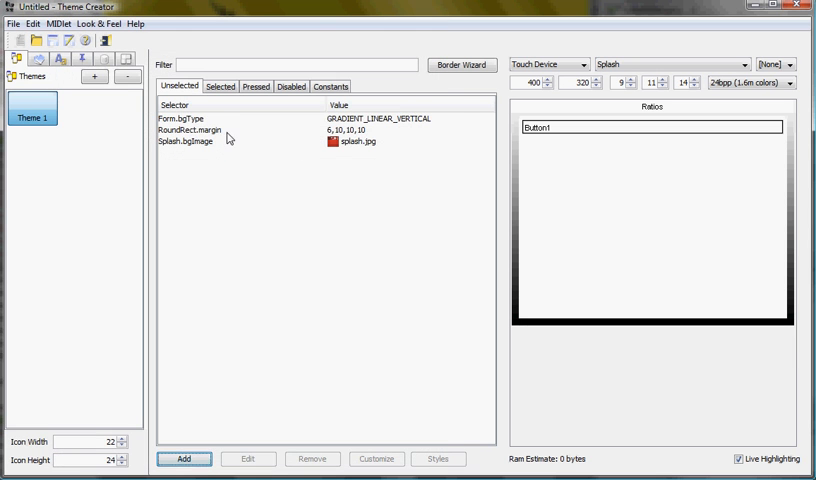
click(200, 118)
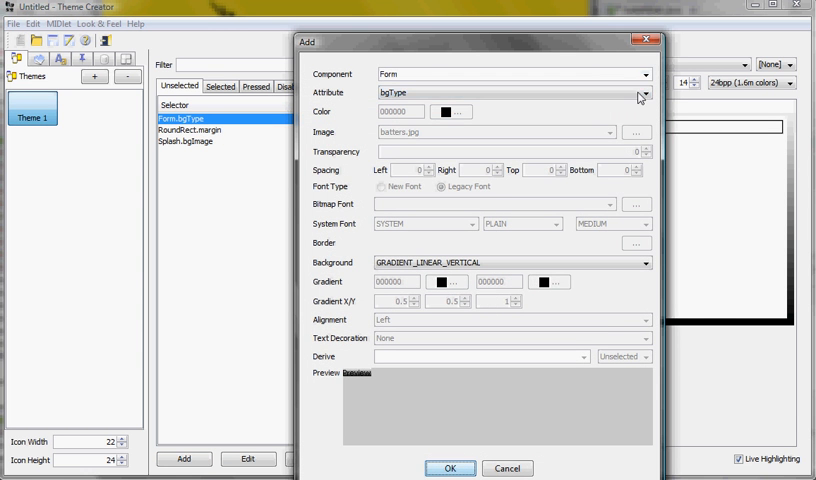
click(644, 92)
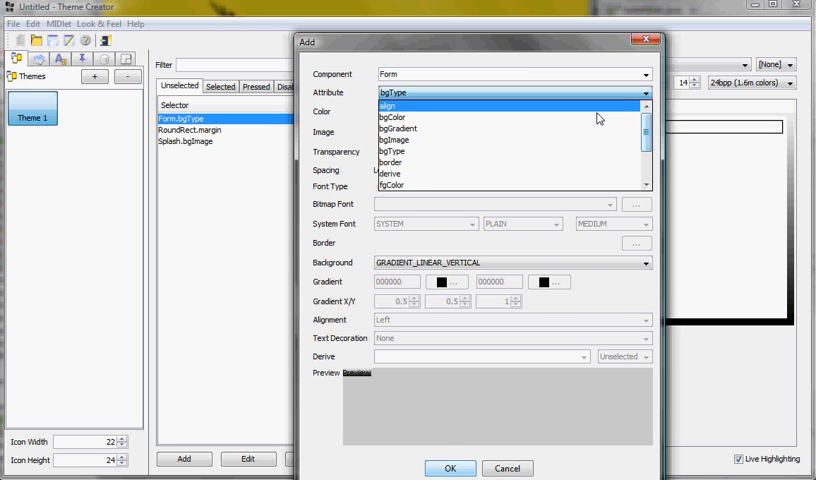
click(400, 132)
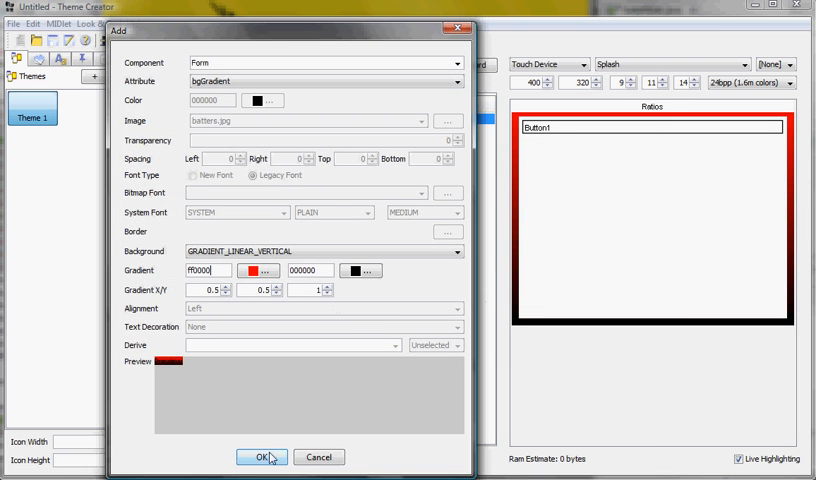
click(260, 456)
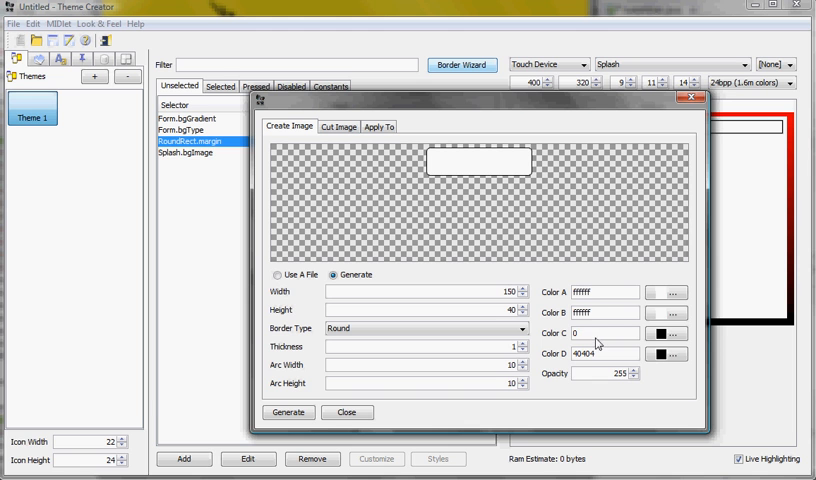
Step: In Border Wizard, make the Round border's shading white with arc 30 and image height 50
triple_click(600, 352)
text(ffffff)
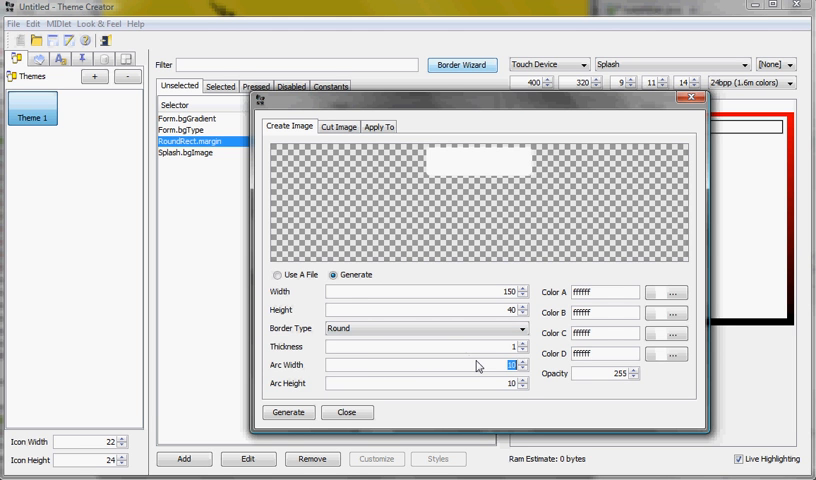
click(520, 368)
text(30)
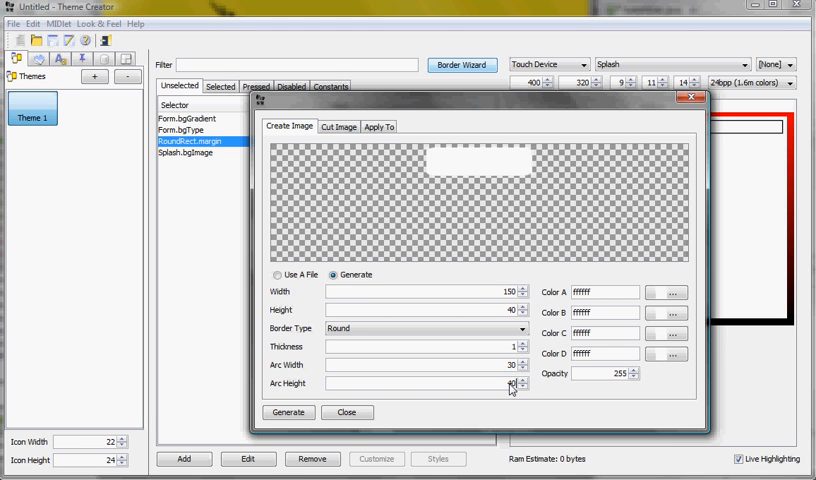
click(520, 388)
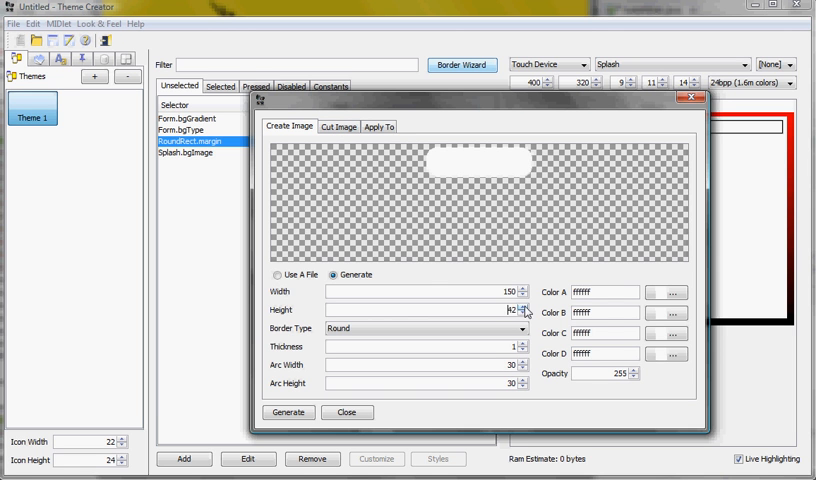
click(520, 308)
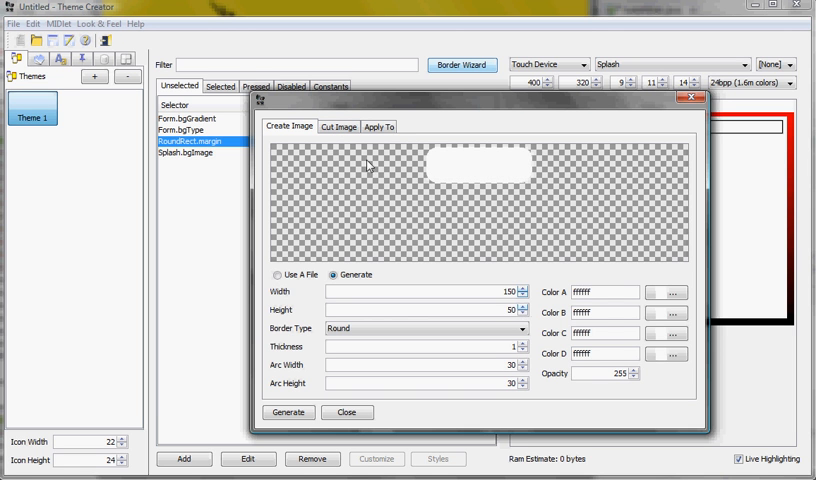
click(340, 126)
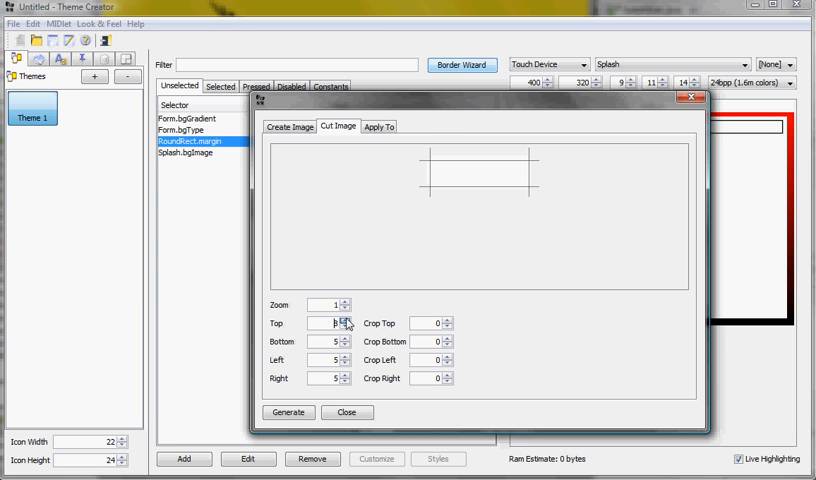
click(288, 128)
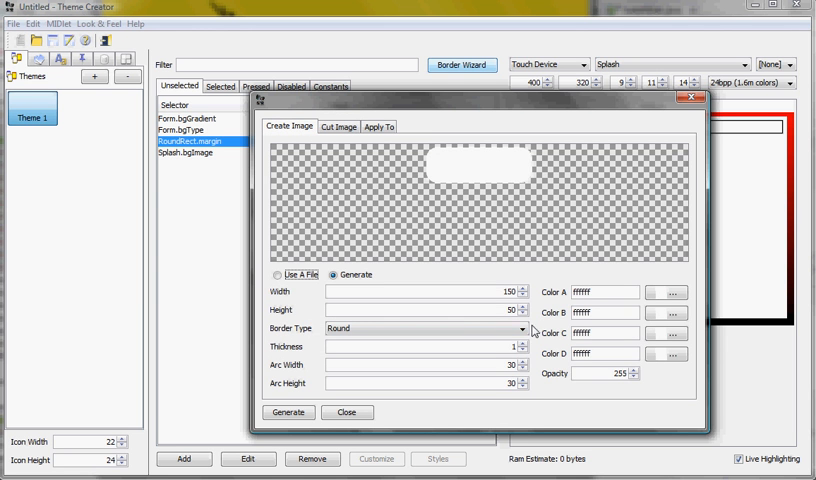
click(520, 306)
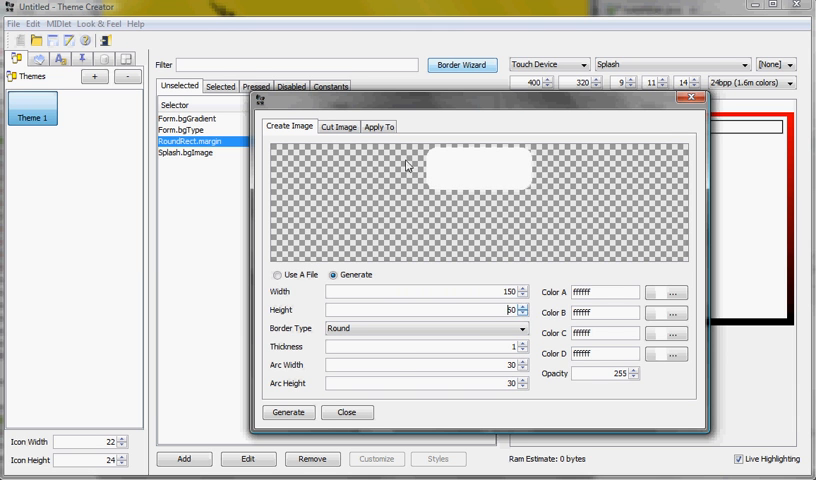
Step: Set all four cut insets of the border image to 25 pixels
click(338, 126)
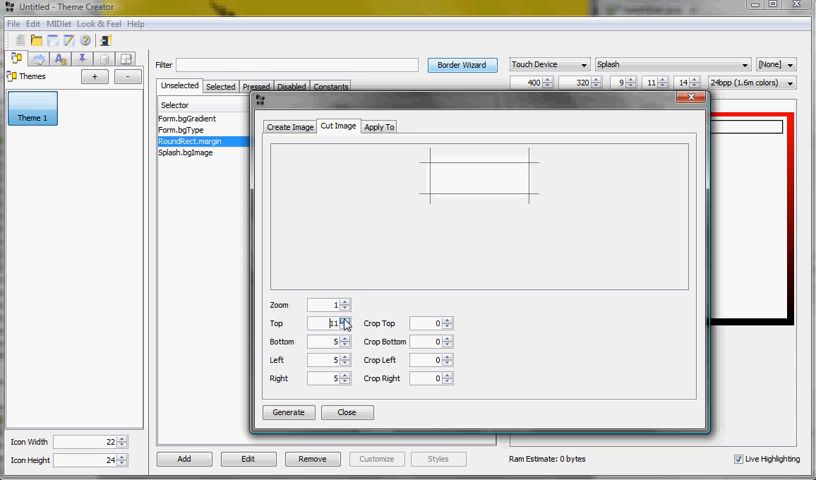
click(344, 320)
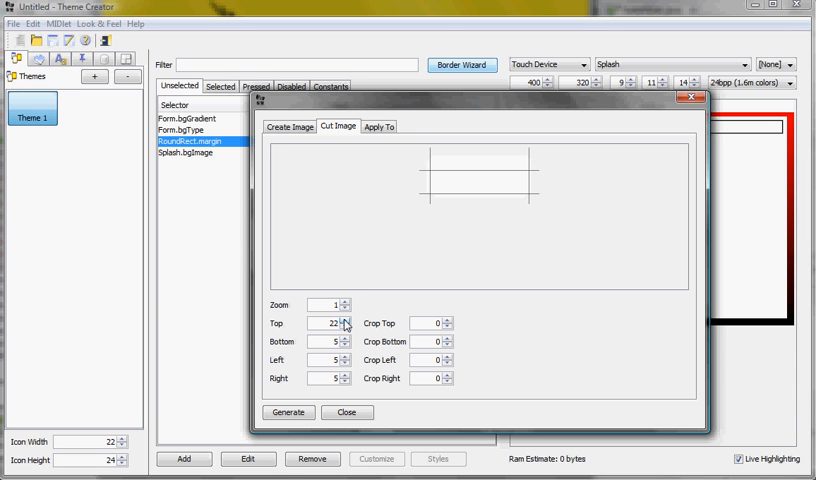
click(346, 320)
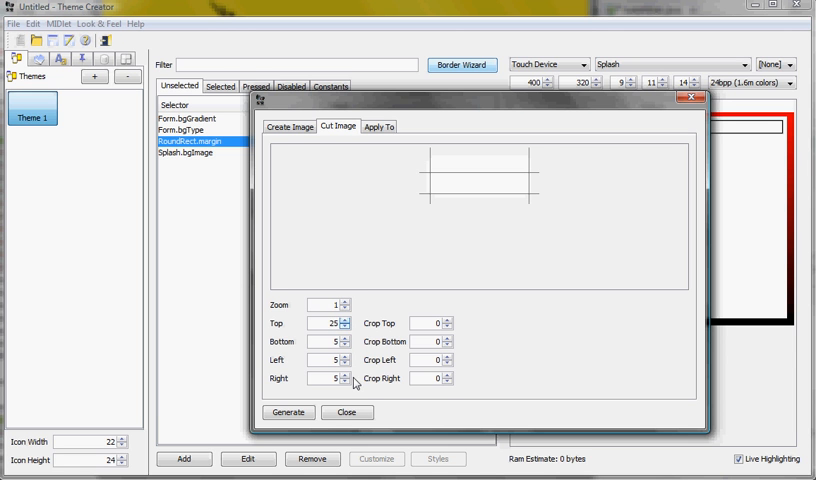
click(344, 376)
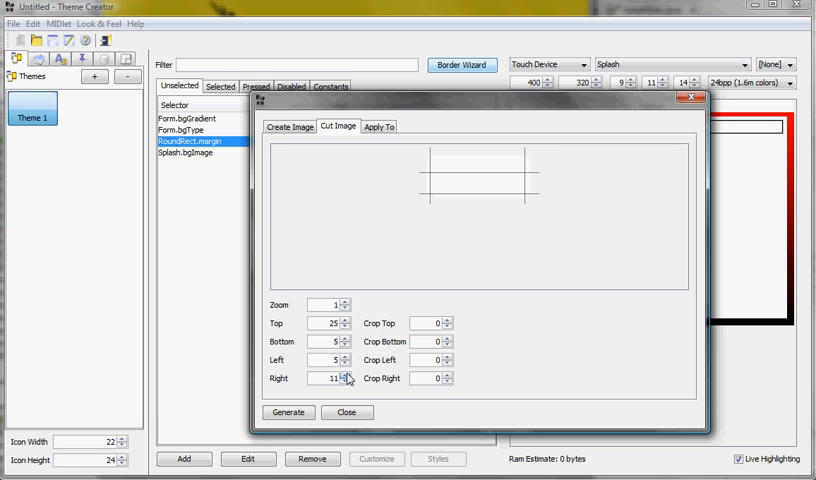
click(348, 376)
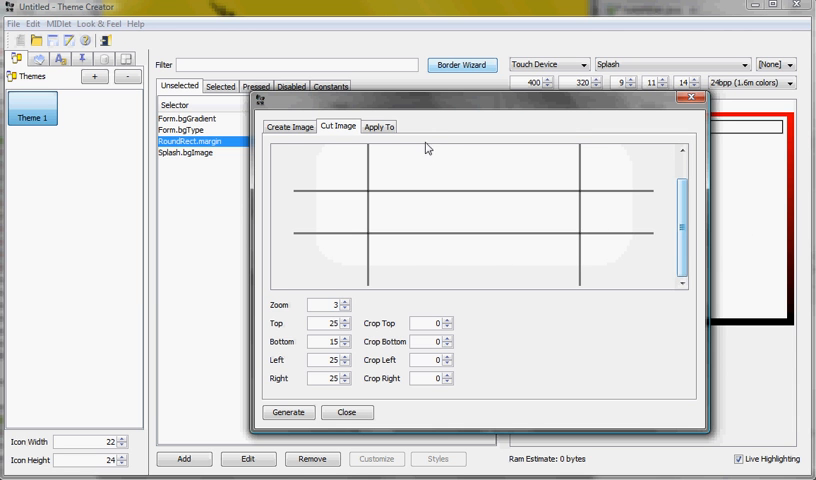
Step: Apply the border to RoundRect's Unselected state and generate the border image
click(378, 126)
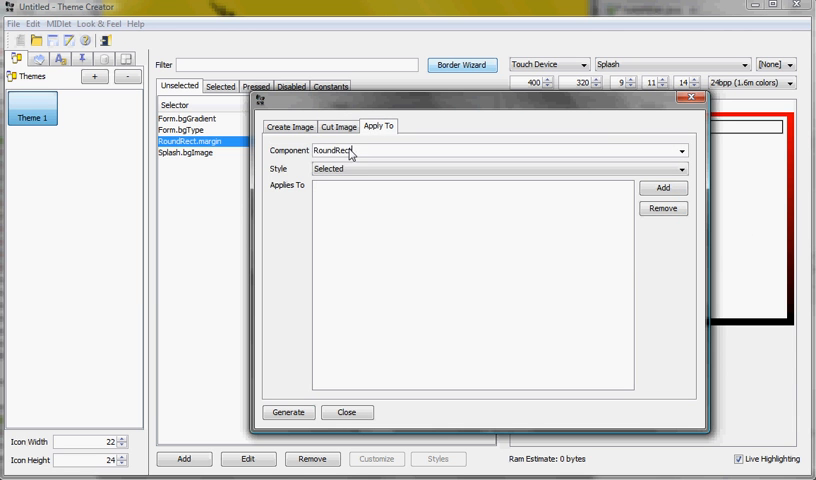
click(680, 168)
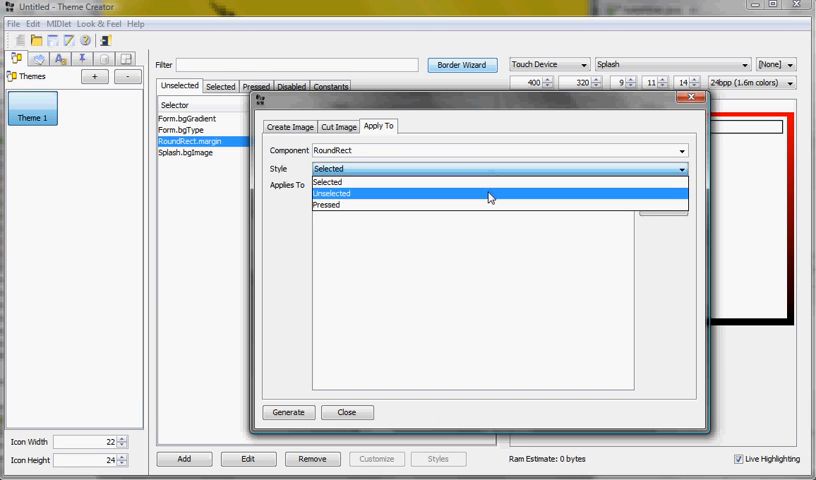
click(488, 192)
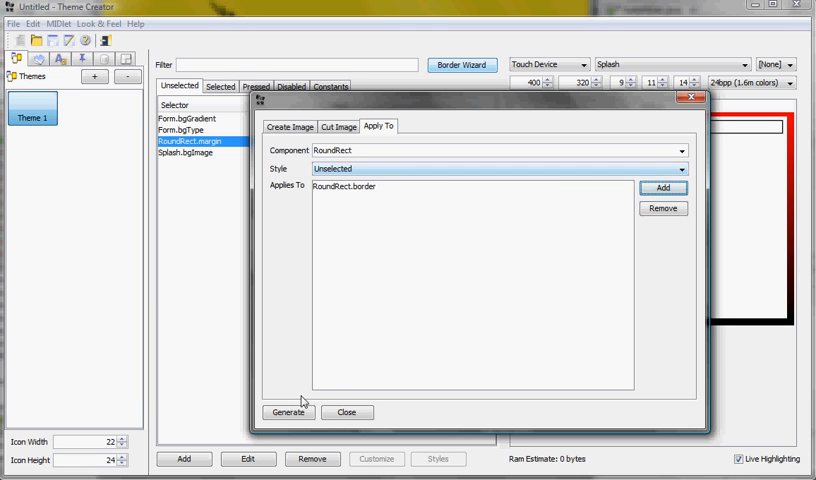
click(664, 208)
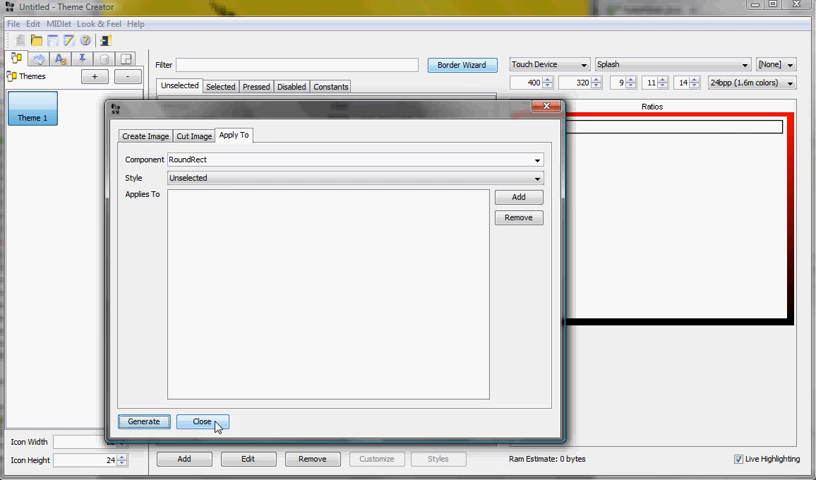
Step: Close the Border Wizard and add a Title bgType of GRADIENT_LINEAR_VERTICAL
click(204, 420)
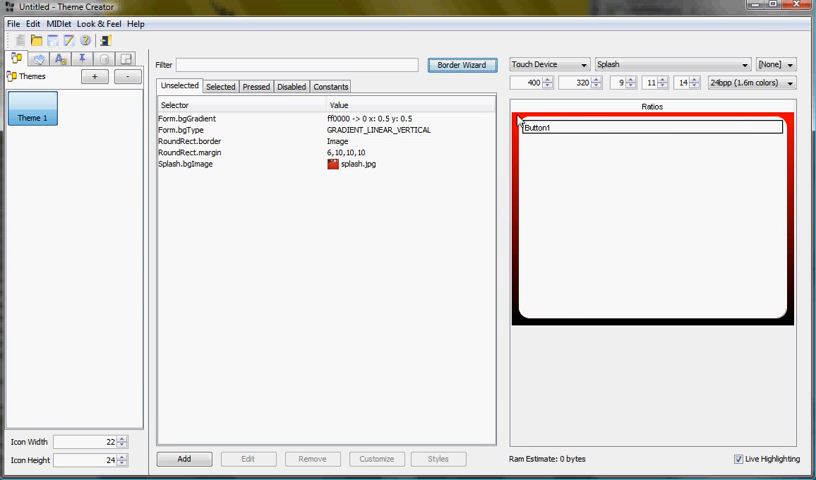
mouse_move(636, 110)
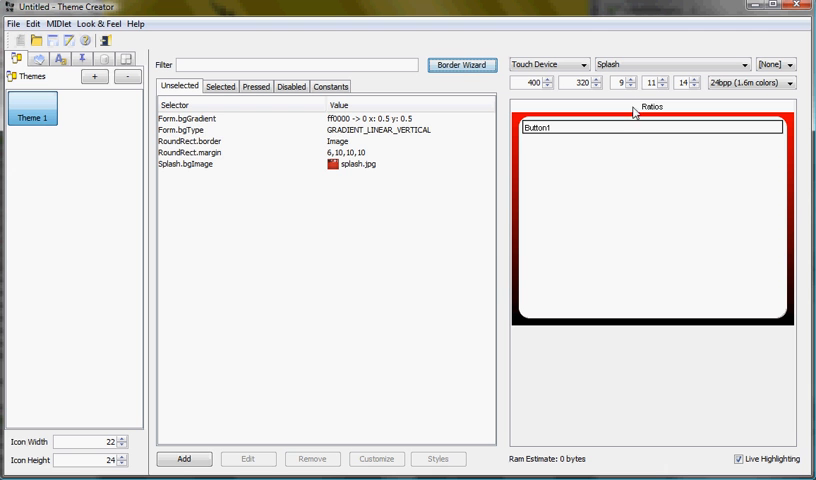
click(200, 130)
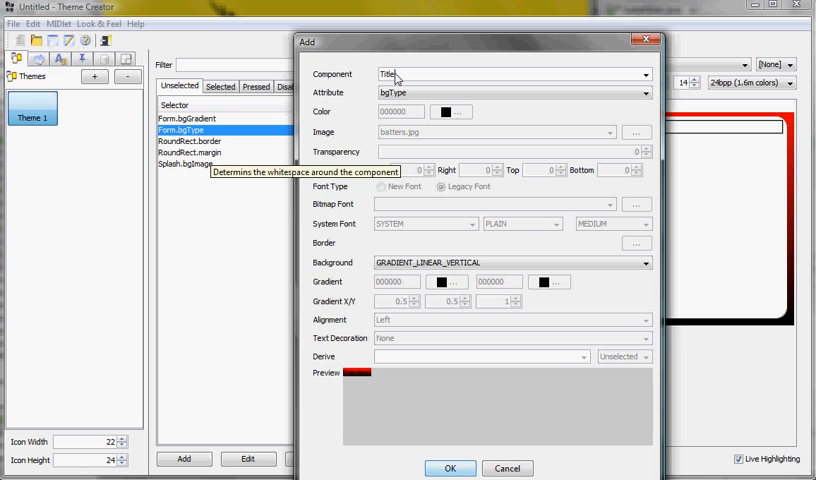
click(450, 468)
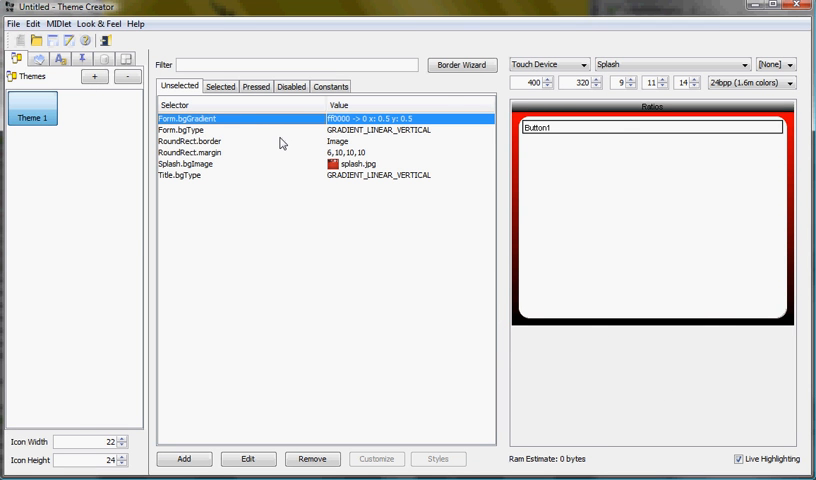
Step: Adjust the Form background gradient colour in the hue/brightness picker and save it
click(184, 458)
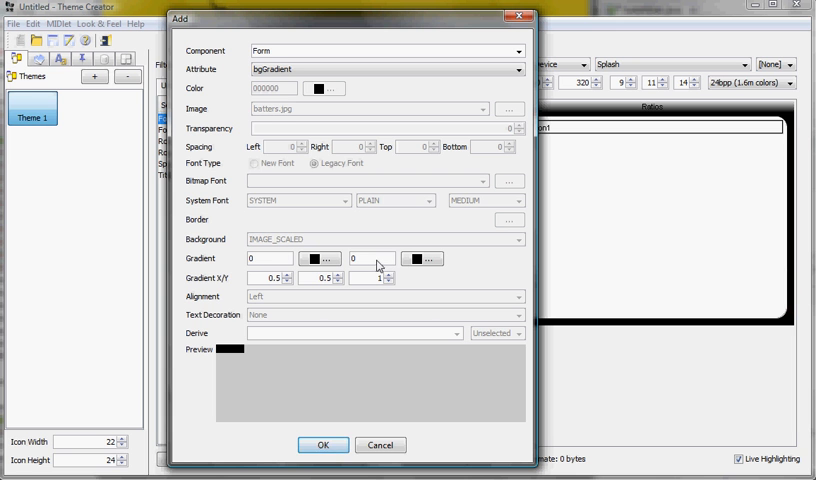
text(f)
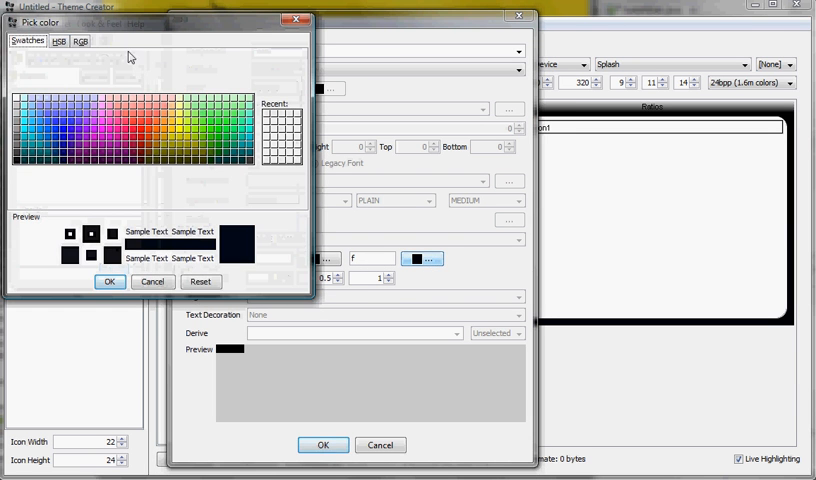
click(132, 88)
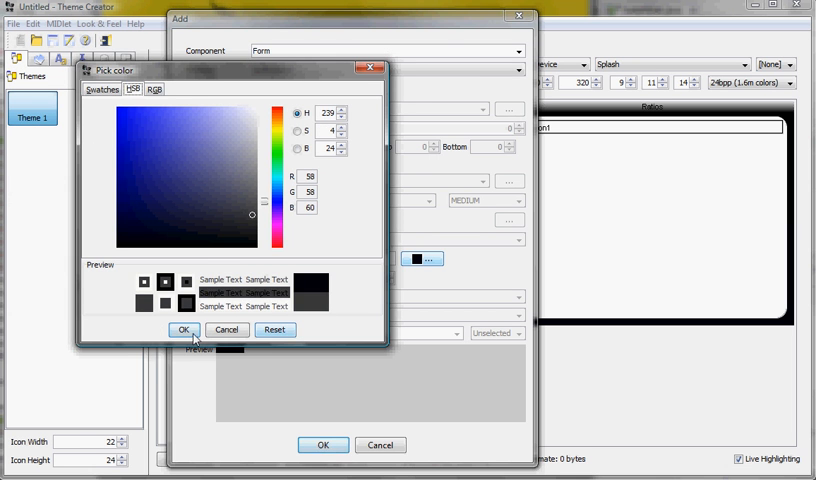
click(184, 328)
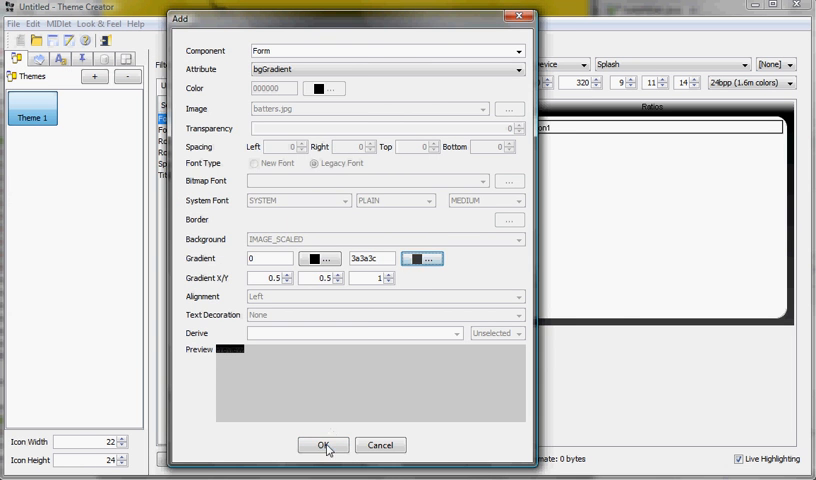
click(322, 444)
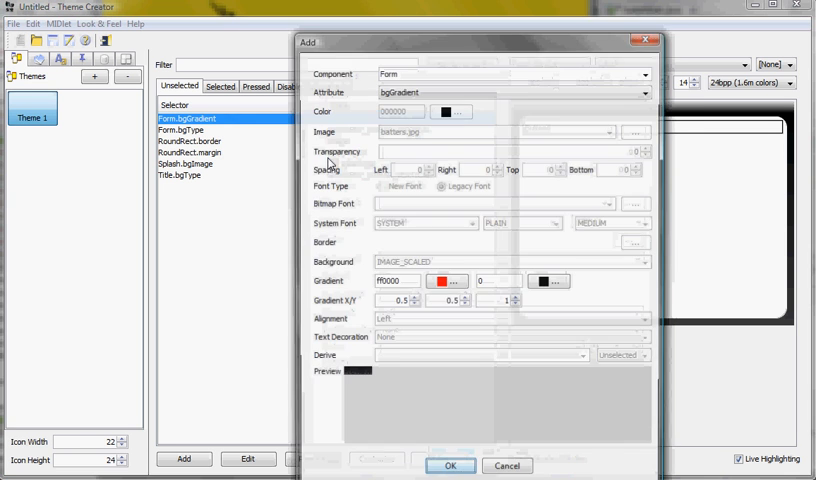
Step: Add a Title bgGradient running from black to dark grey 373636
text(titl)
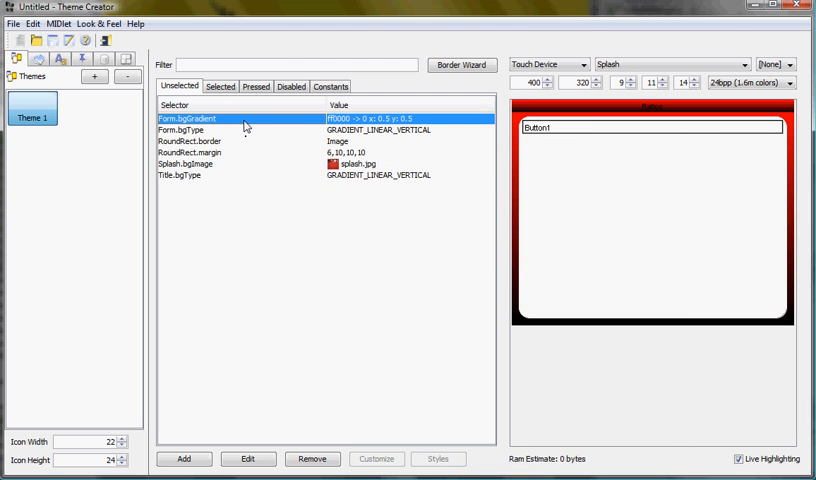
click(184, 460)
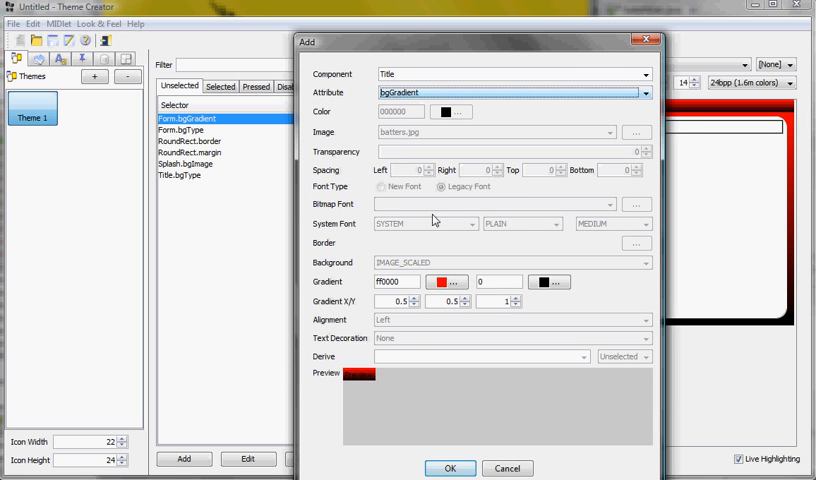
click(390, 280)
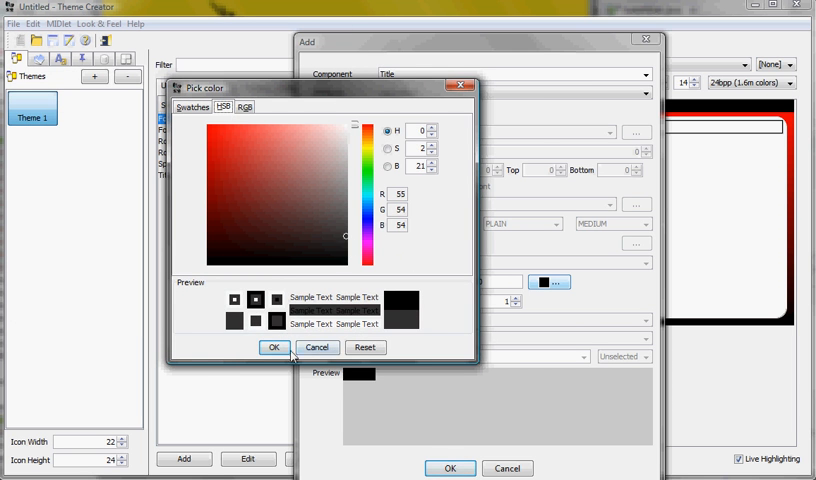
click(276, 348)
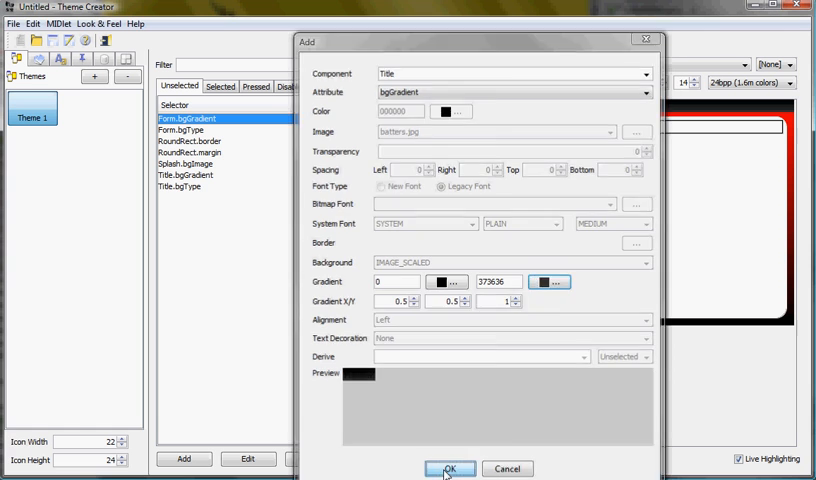
click(450, 468)
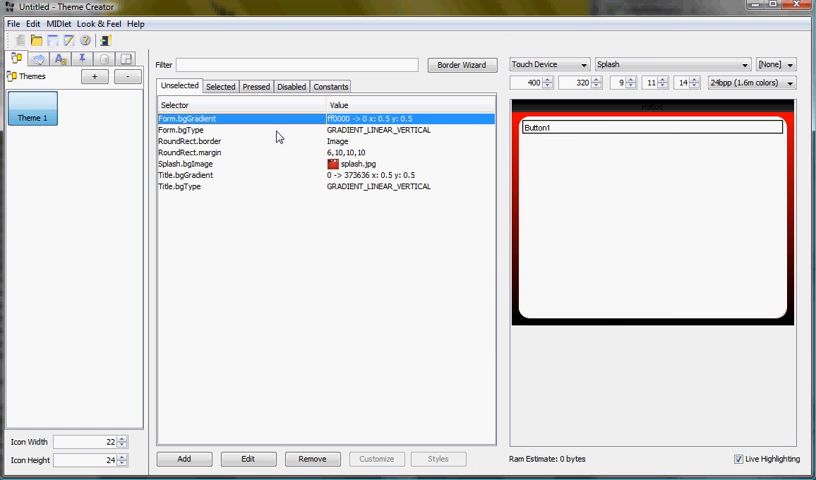
mouse_move(176, 192)
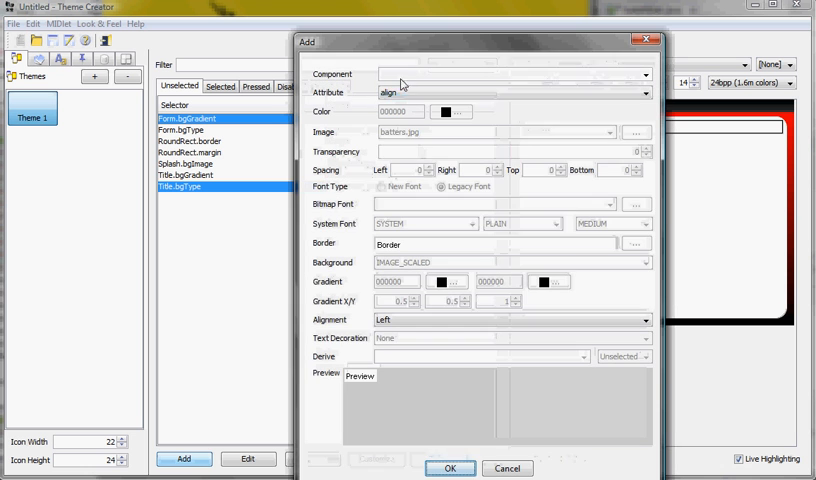
Step: Add a Title fgColor attribute of ffffff so the title text renders white
text(Title)
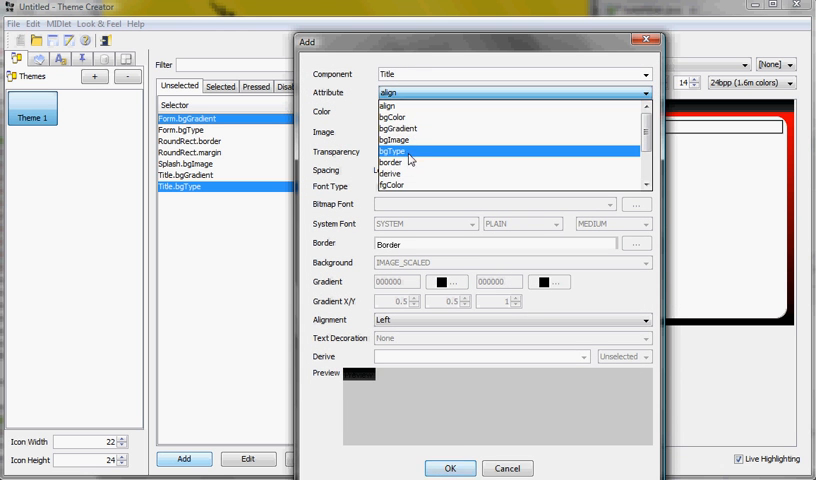
click(392, 152)
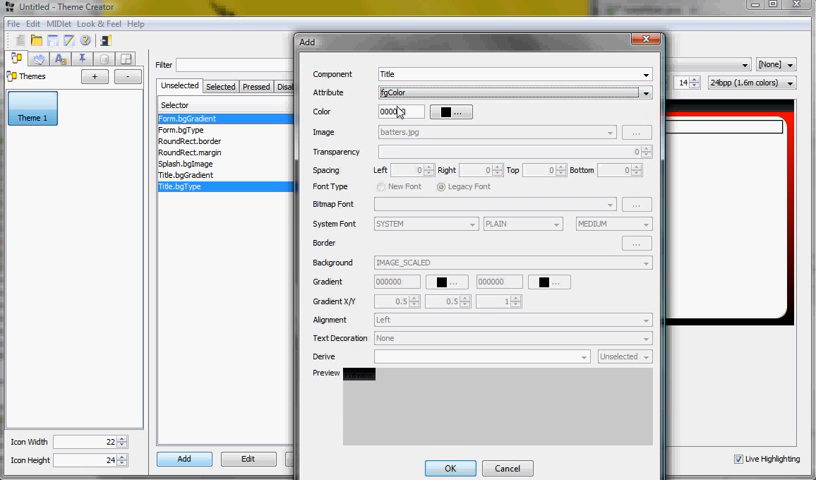
text(ffffff)
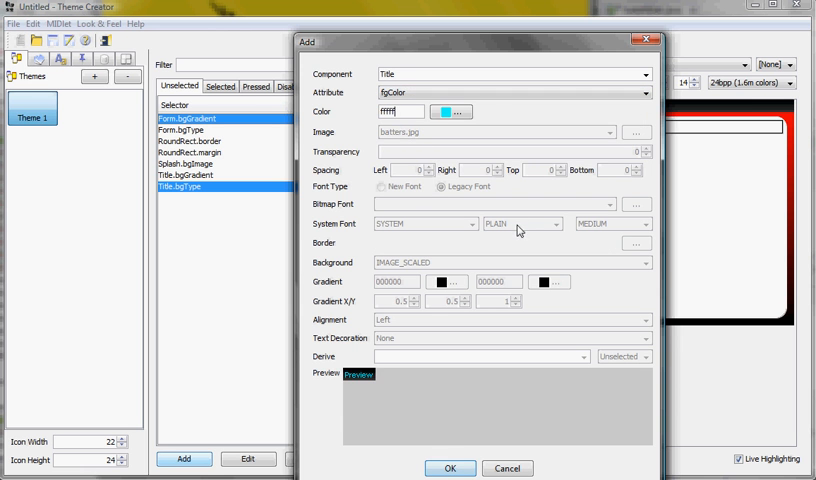
click(450, 468)
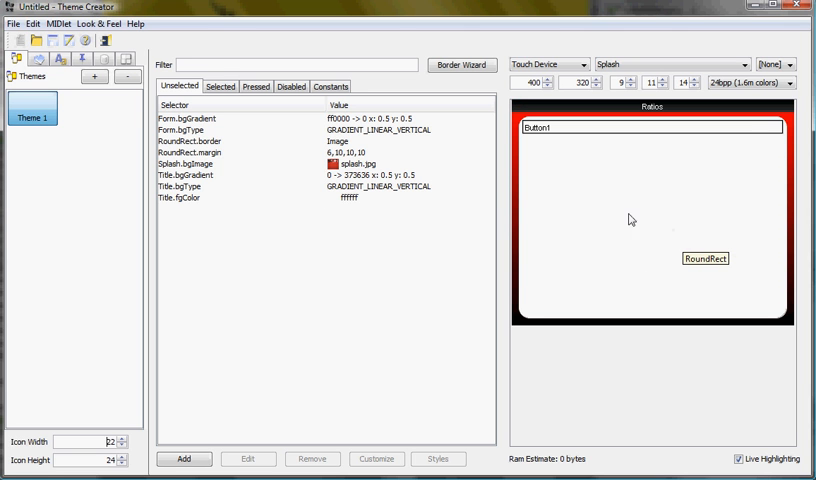
mouse_move(508, 164)
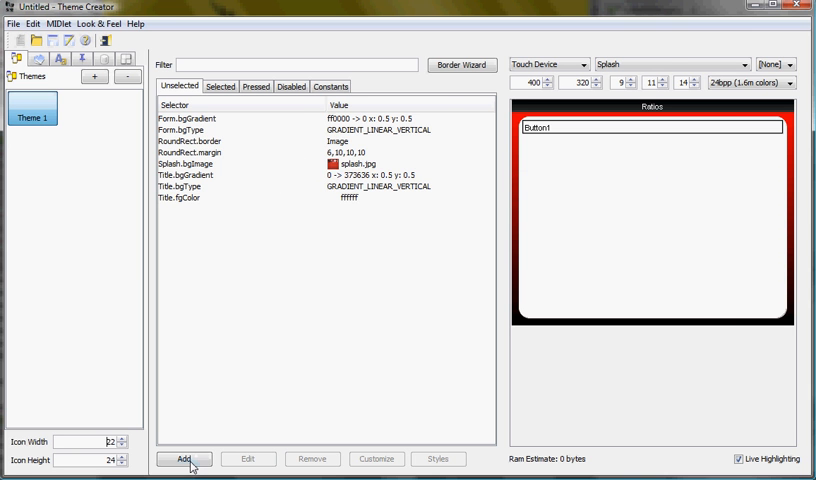
Step: Add an Empty Button.border and confirm it under the Selected state as well
click(184, 460)
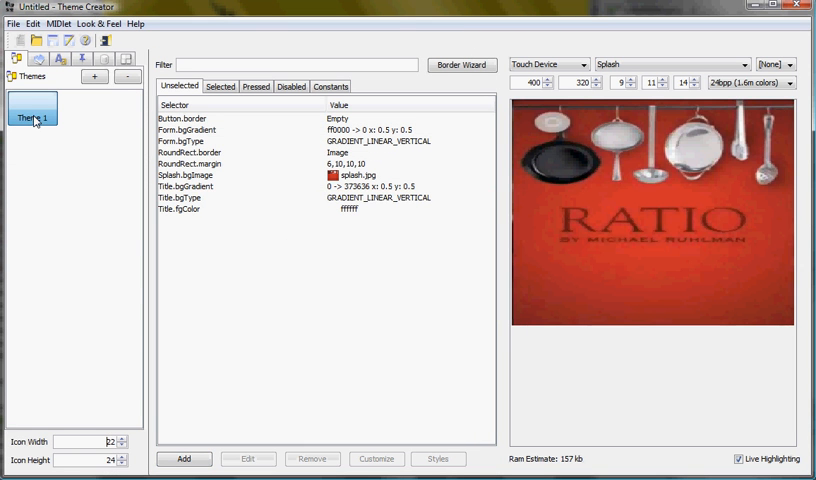
mouse_move(672, 92)
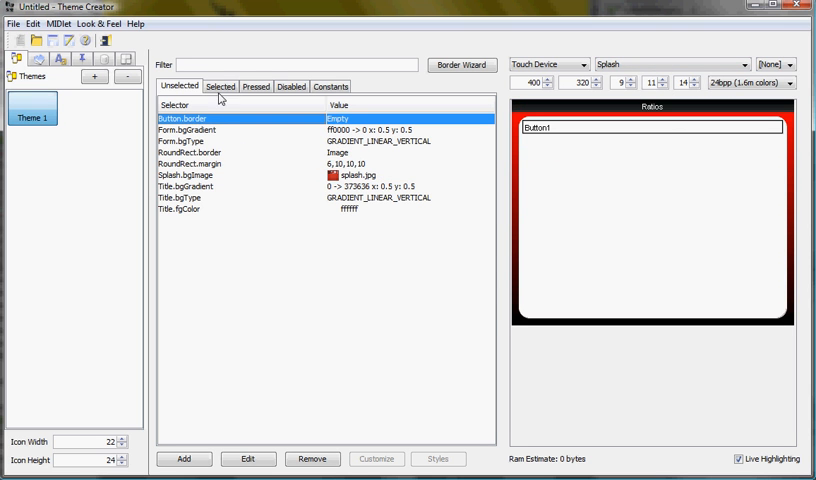
click(184, 460)
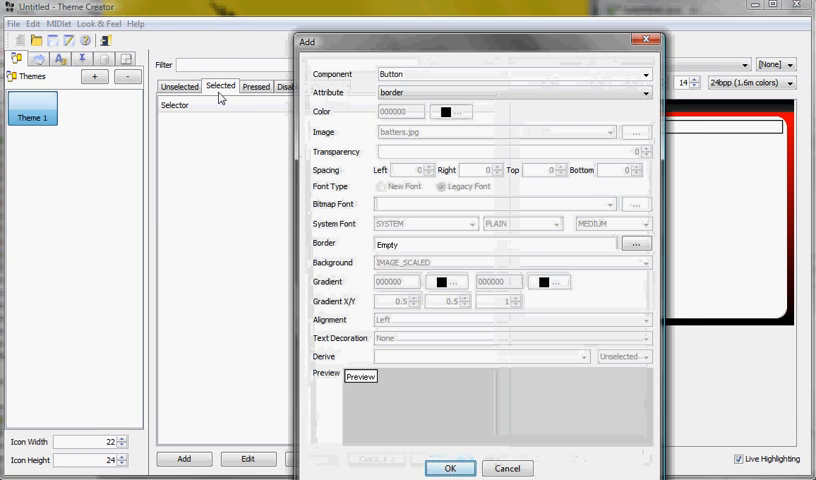
click(450, 468)
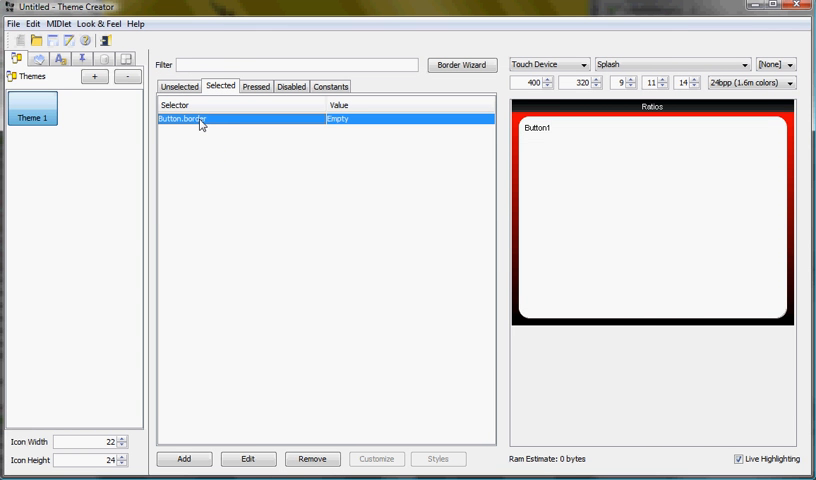
mouse_move(524, 162)
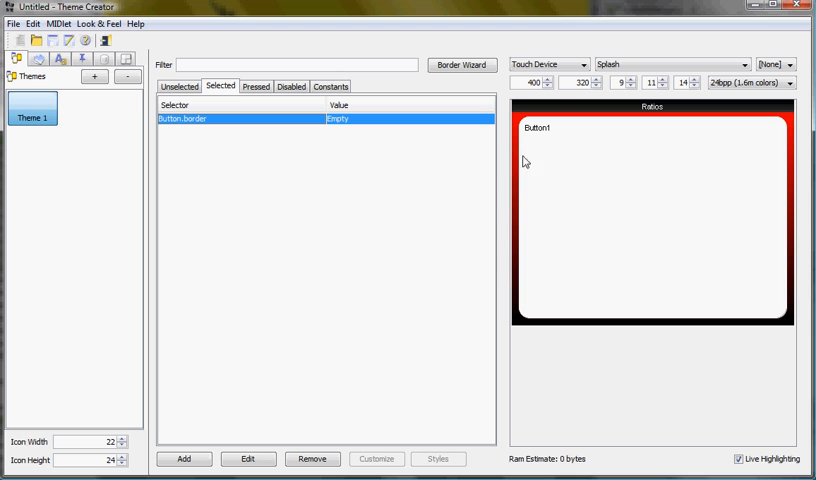
mouse_move(230, 106)
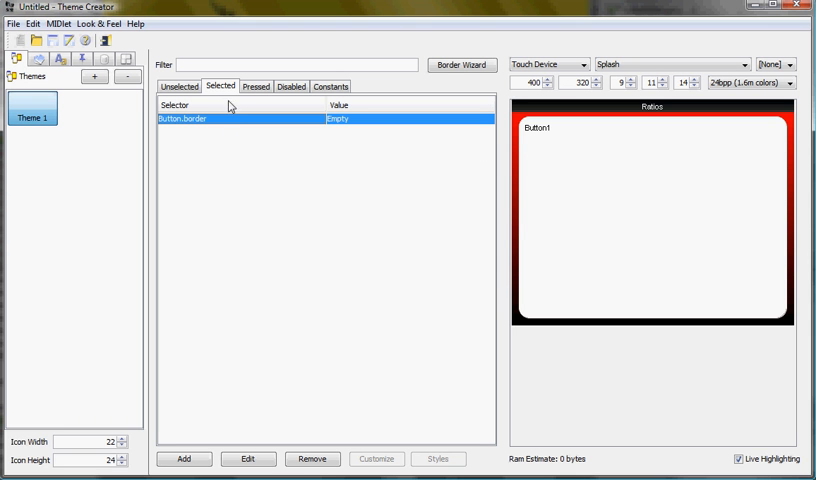
Step: Return to the Unselected style list with MainUI and Splash resources shown
click(178, 86)
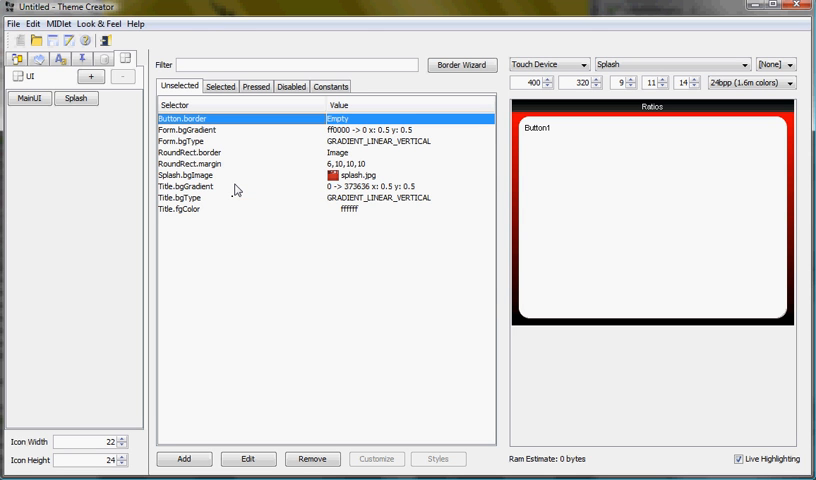
mouse_move(234, 192)
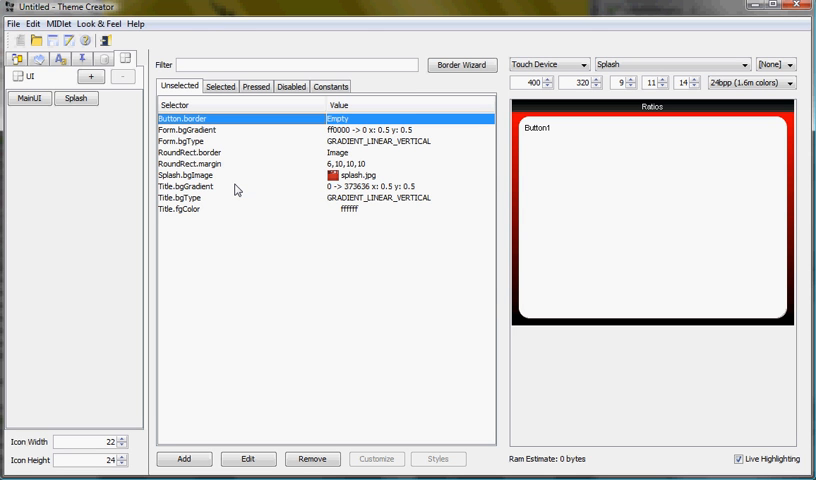